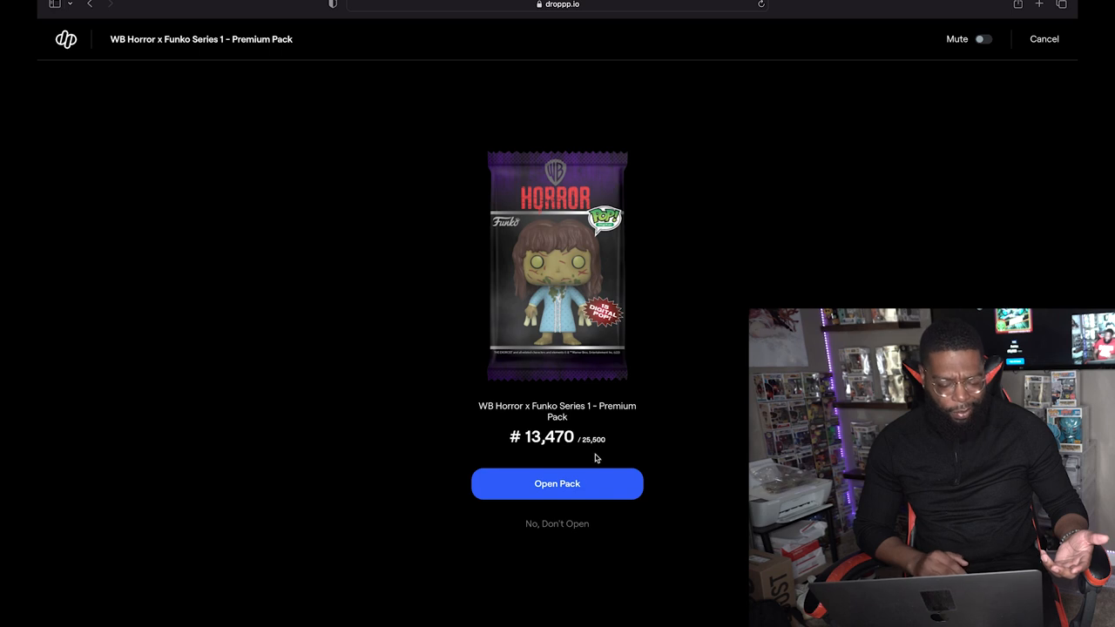
- Confirm opening Premium Pack #13,470 to bring up its unrevealed cards
{"action": "left_click", "coordinate": [557, 484]}
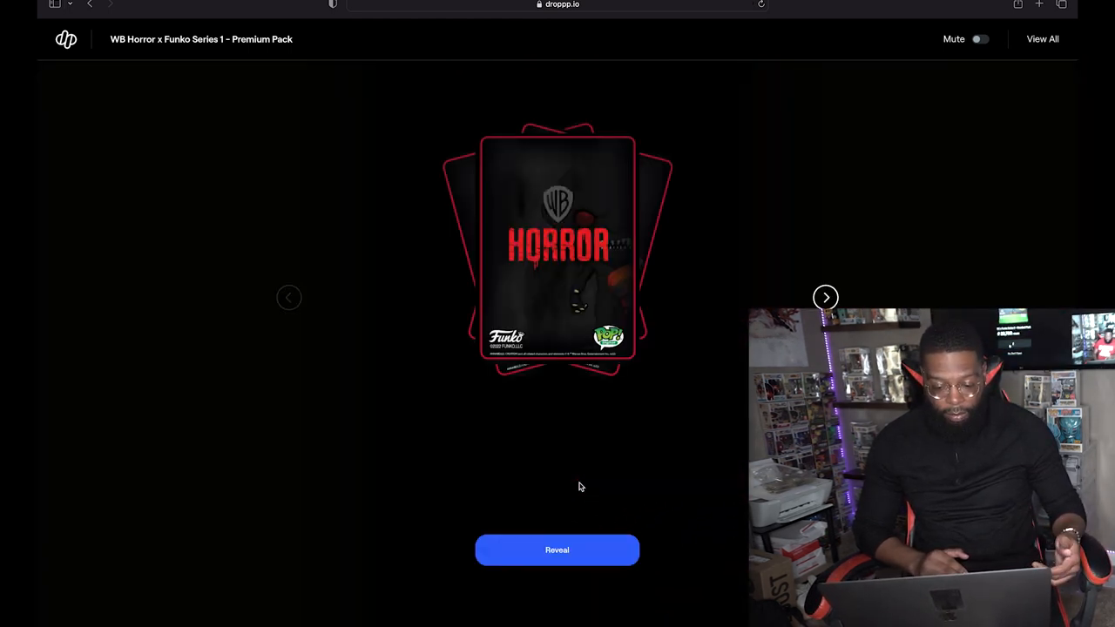
- Reveal the series coin plus Georgie, The Nun, Pennywise, Annabelle, La Llorona and Vampire David cards
{"action": "left_click", "coordinate": [557, 550]}
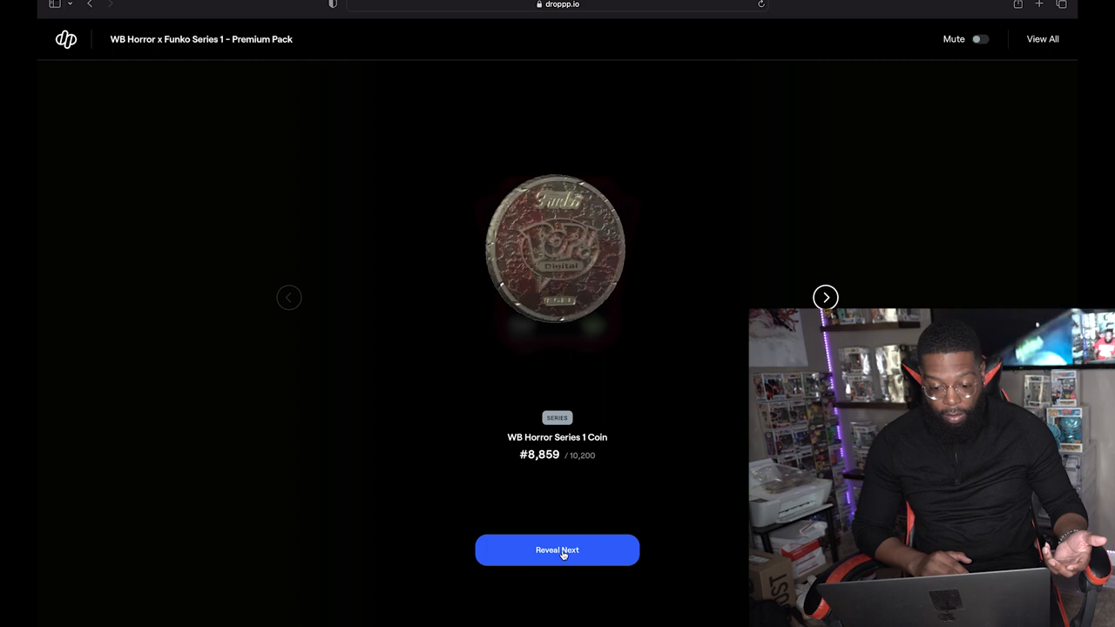
{"action": "left_click", "coordinate": [557, 550]}
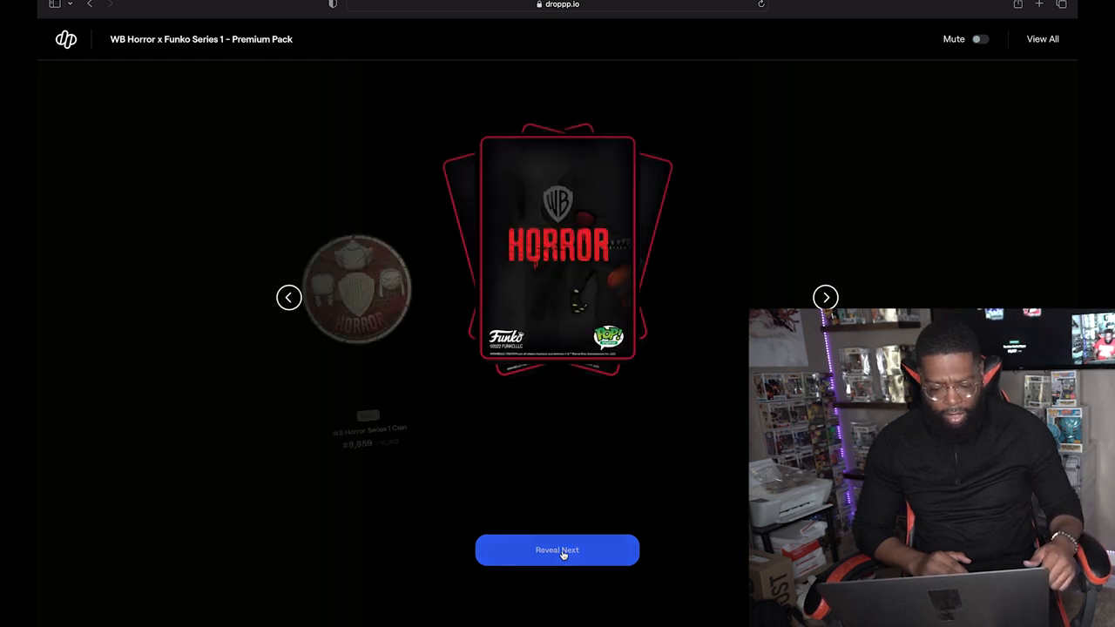
{"action": "left_click", "coordinate": [557, 550]}
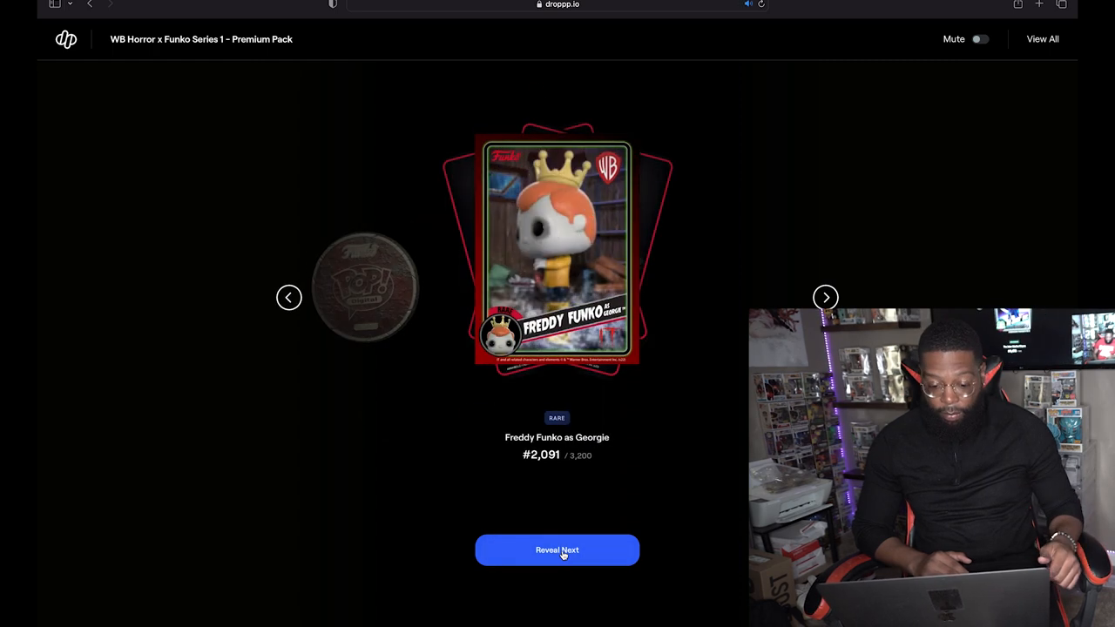
{"action": "left_click", "coordinate": [557, 549]}
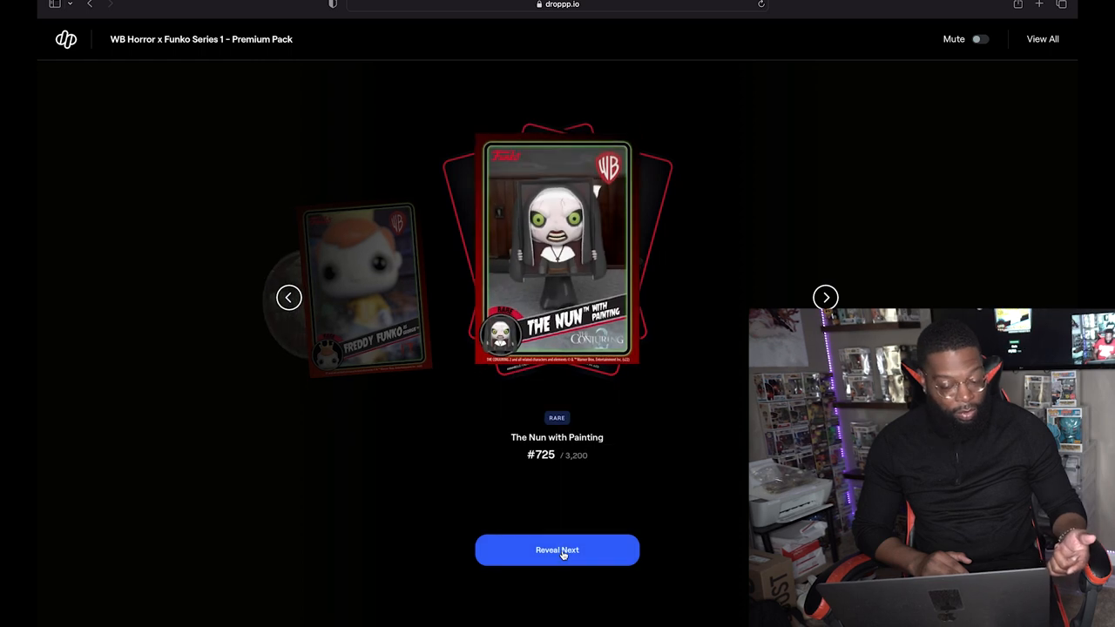
{"action": "left_click", "coordinate": [557, 549]}
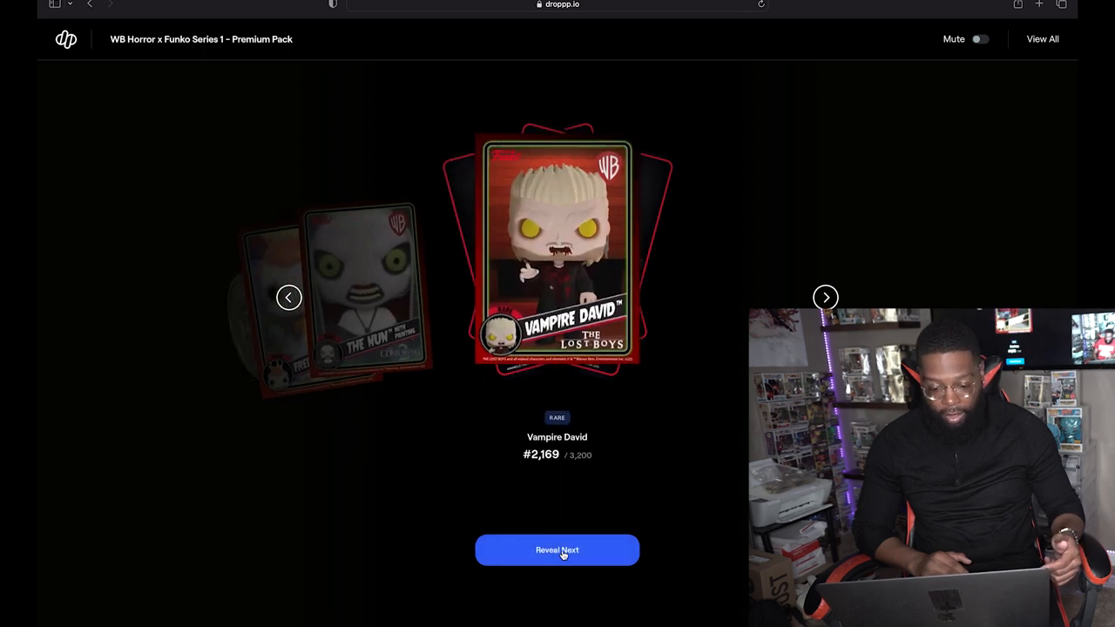
{"action": "left_click", "coordinate": [556, 550]}
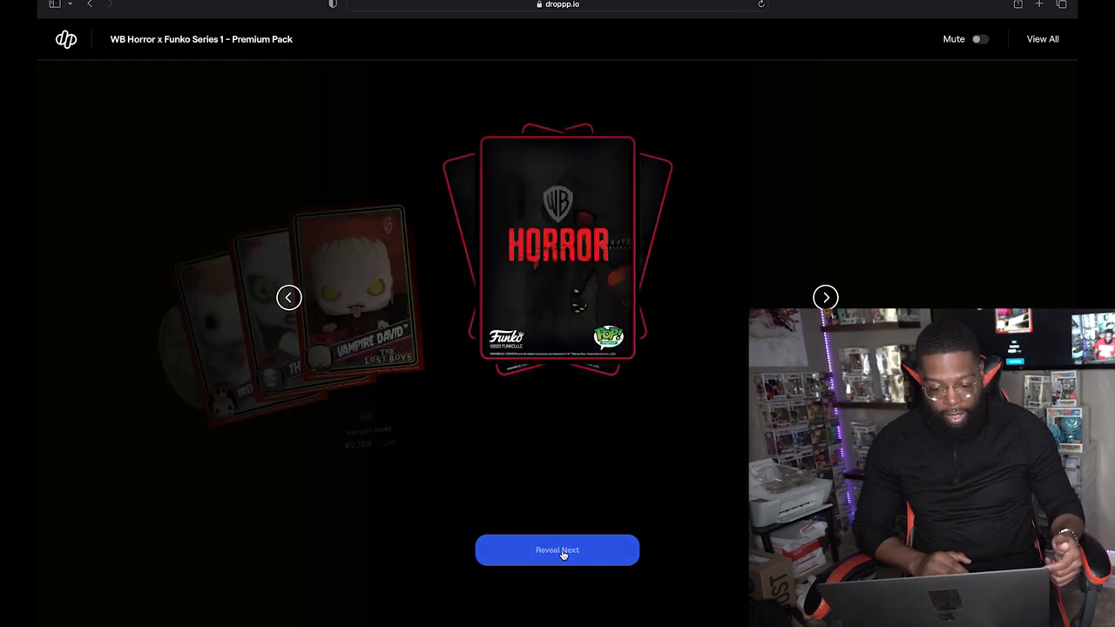
{"action": "left_click", "coordinate": [556, 550]}
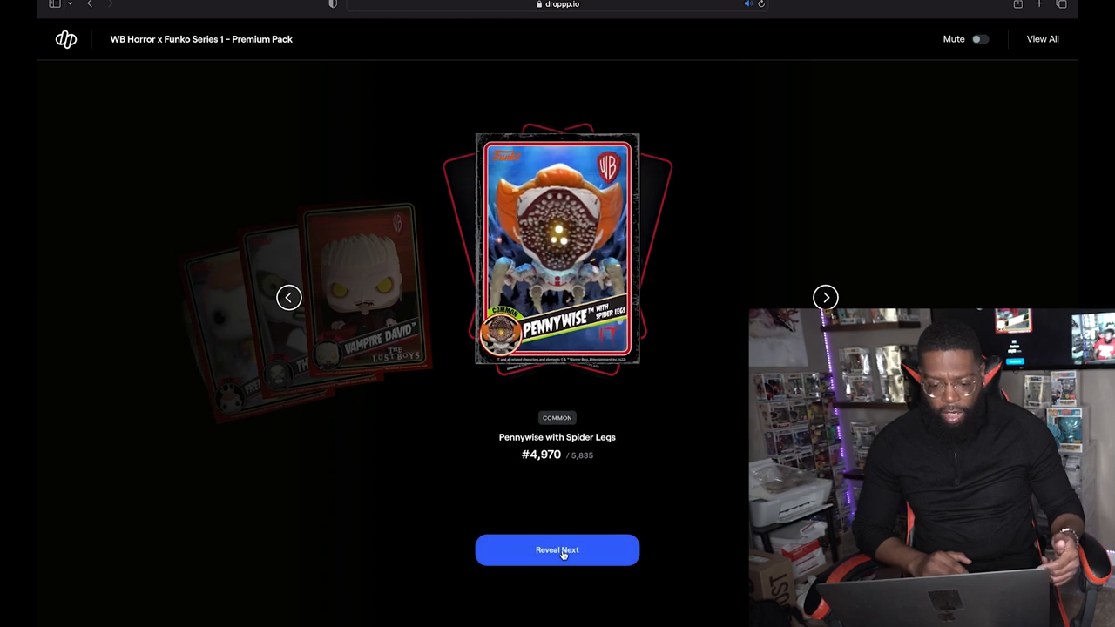
{"action": "left_click", "coordinate": [557, 550]}
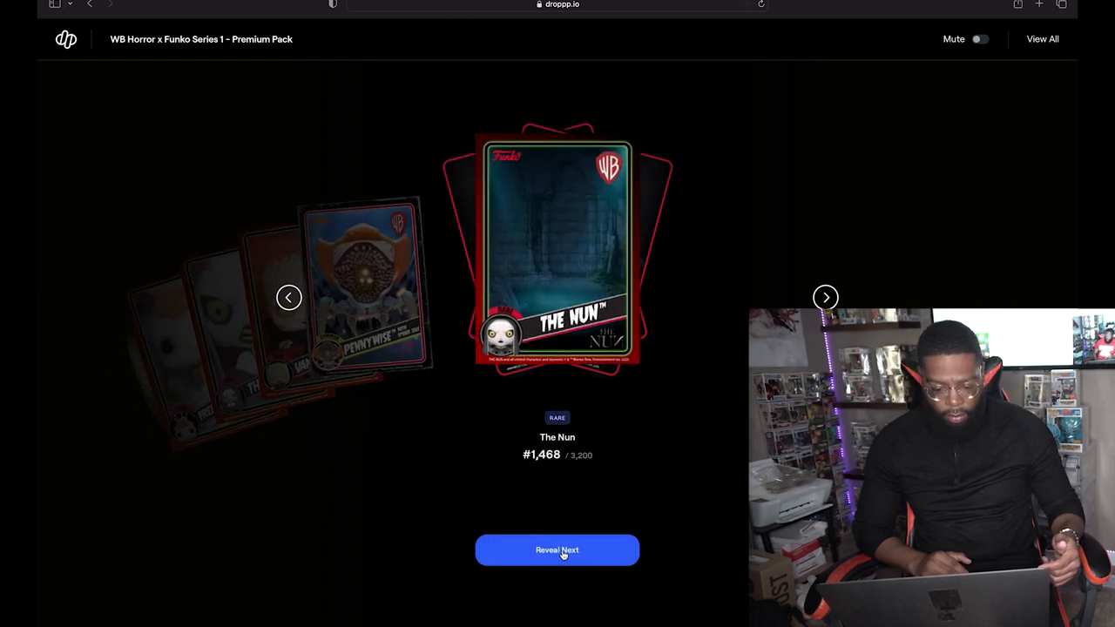
{"action": "left_click", "coordinate": [557, 549]}
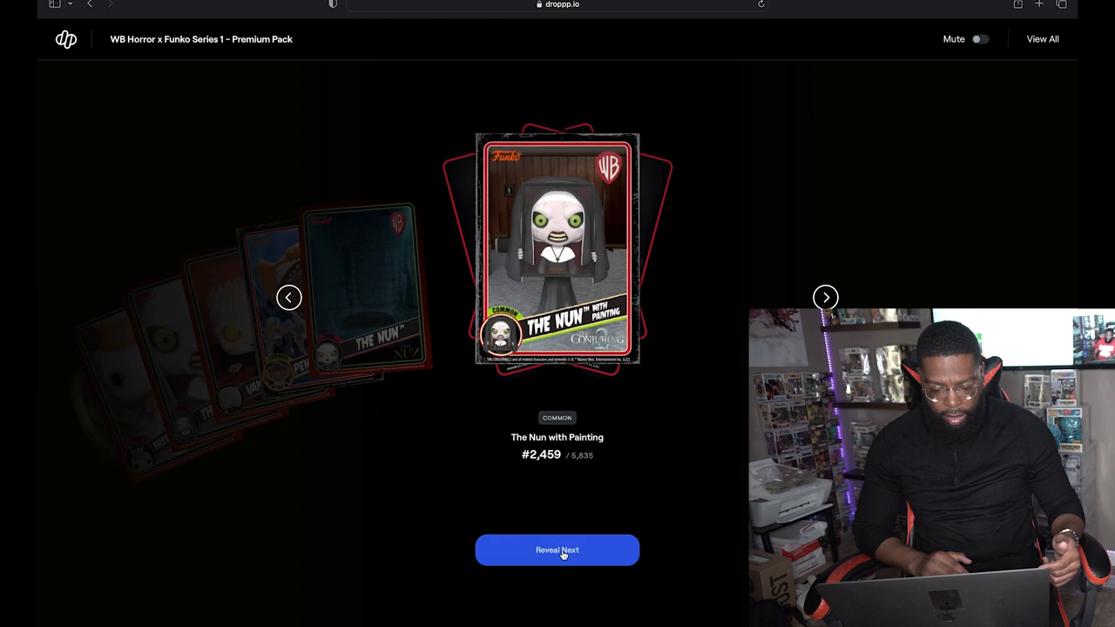
{"action": "left_click", "coordinate": [556, 550]}
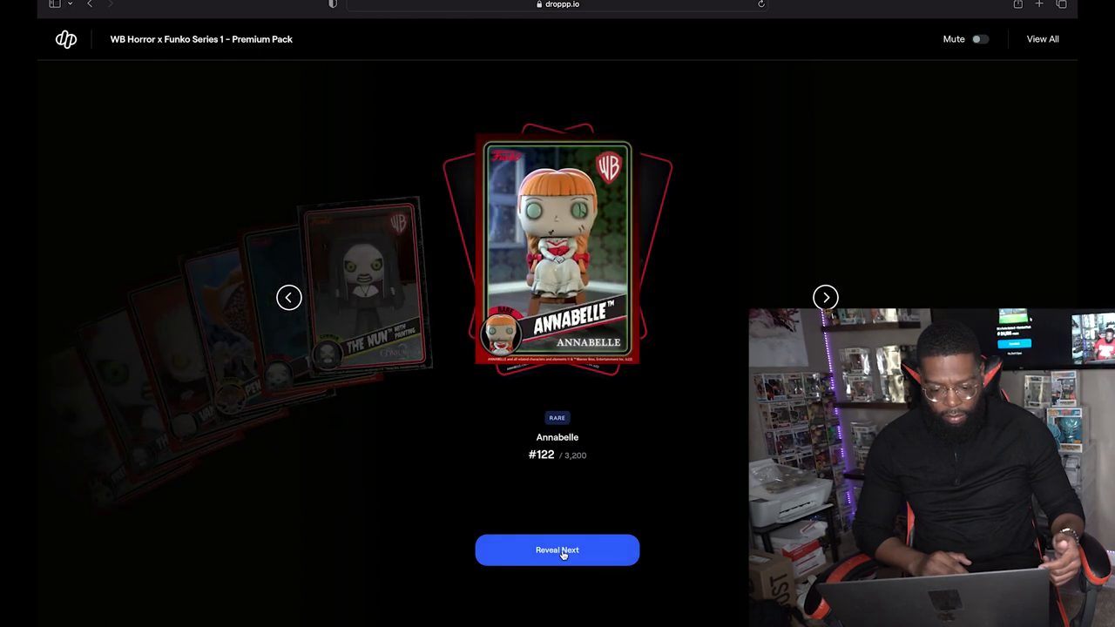
{"action": "left_click", "coordinate": [557, 549]}
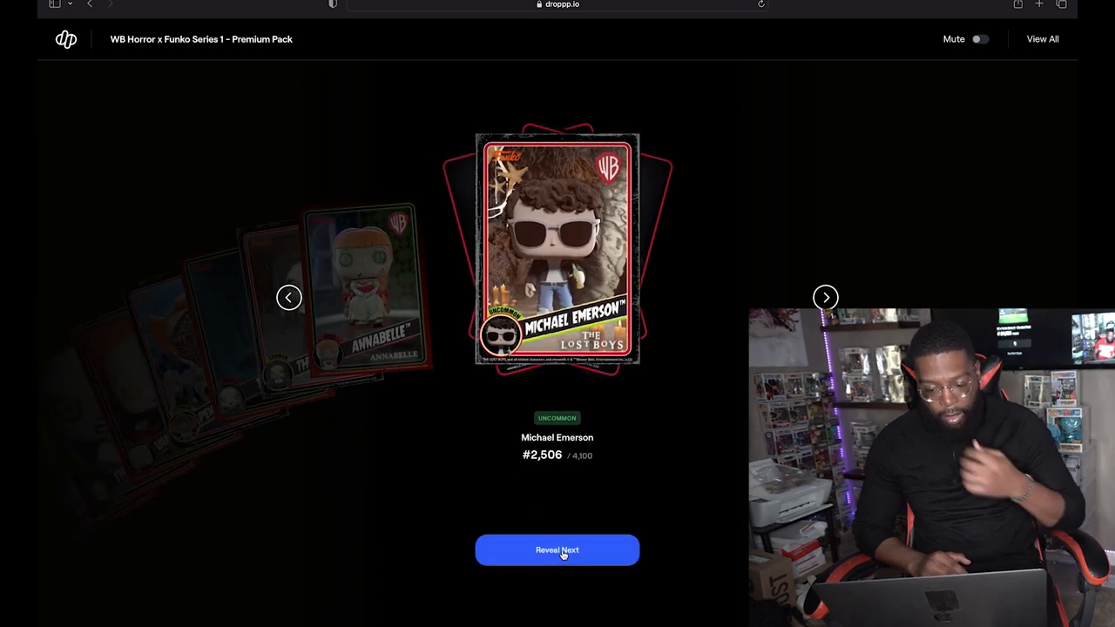
{"action": "left_click", "coordinate": [556, 549]}
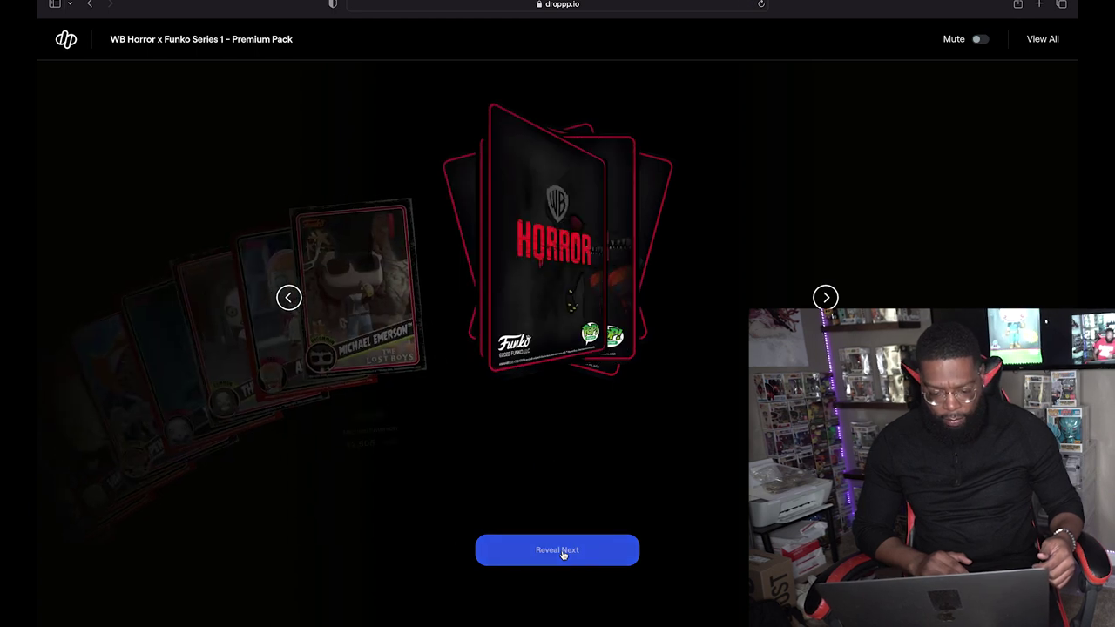
{"action": "left_click", "coordinate": [557, 551]}
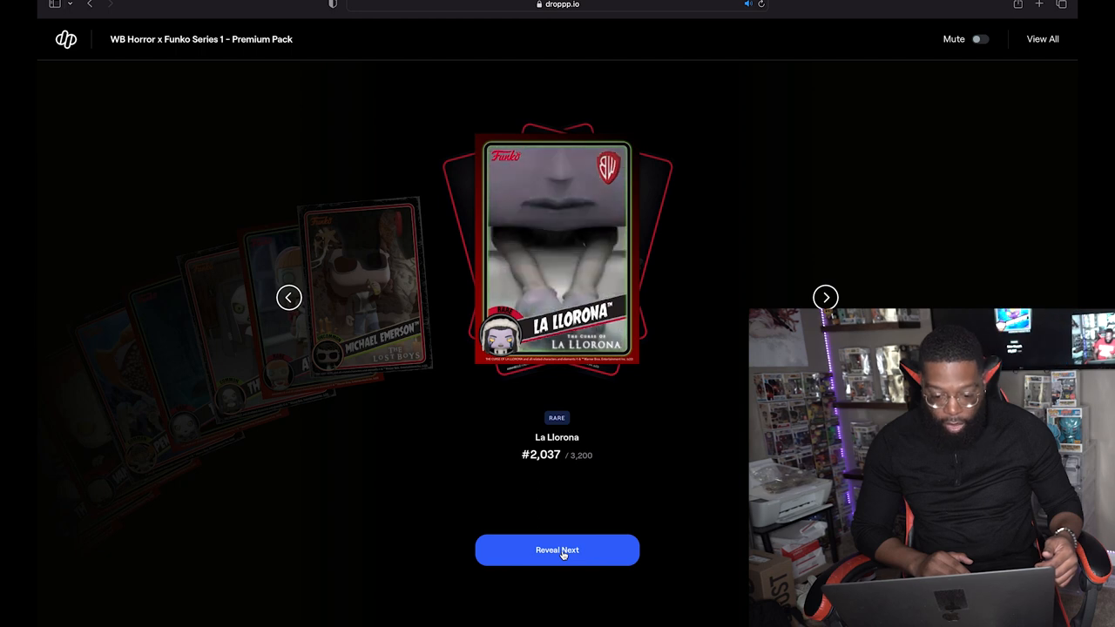
{"action": "left_click", "coordinate": [556, 551]}
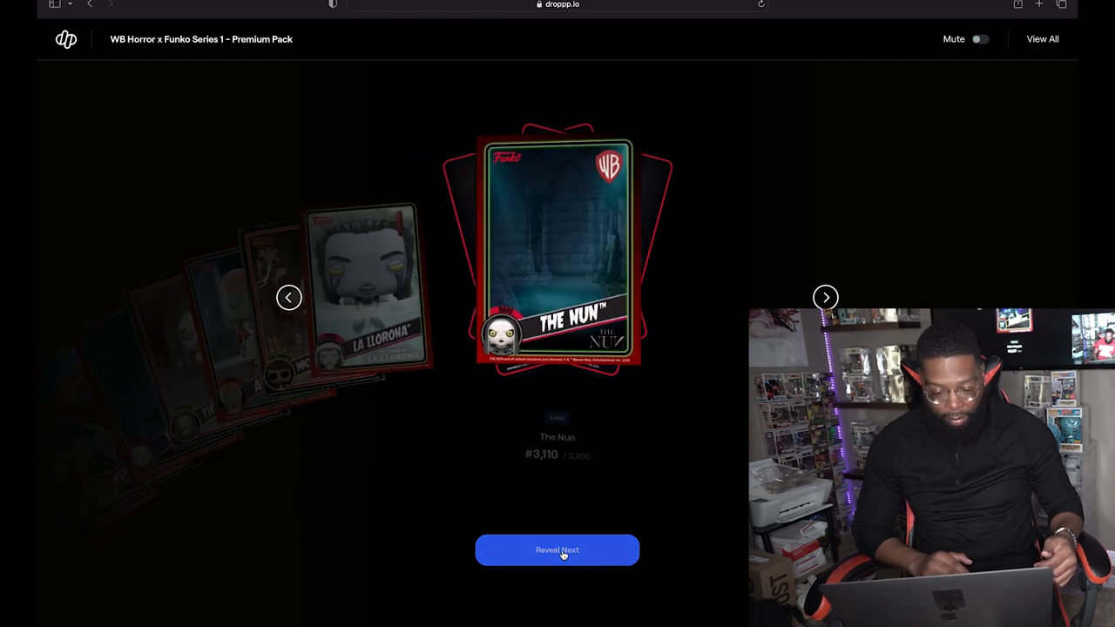
{"action": "left_click", "coordinate": [557, 550]}
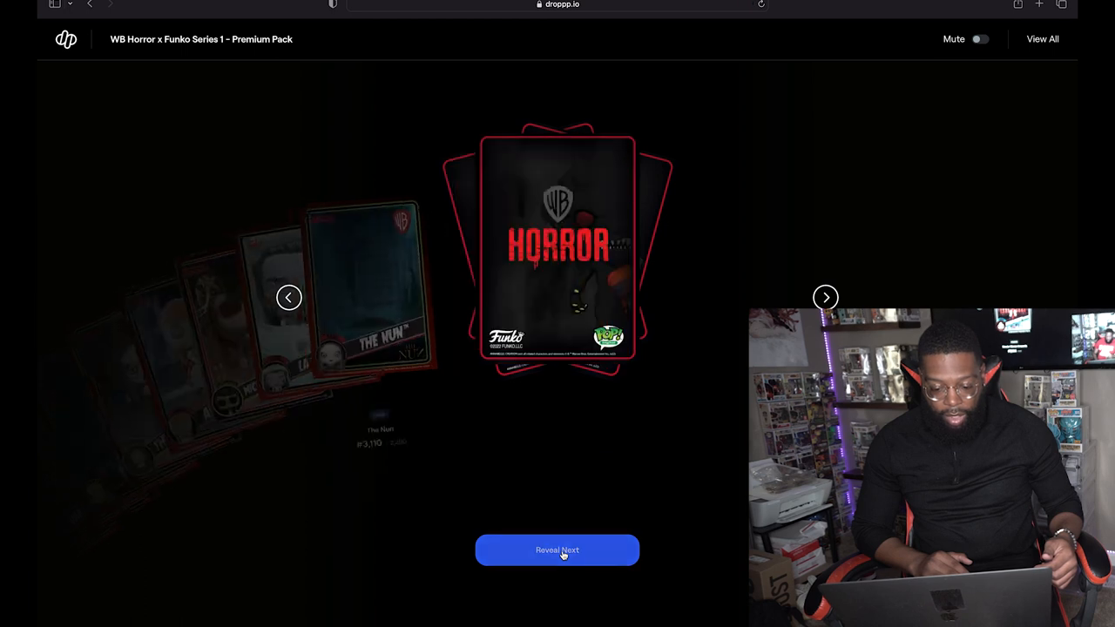
{"action": "left_click", "coordinate": [557, 550]}
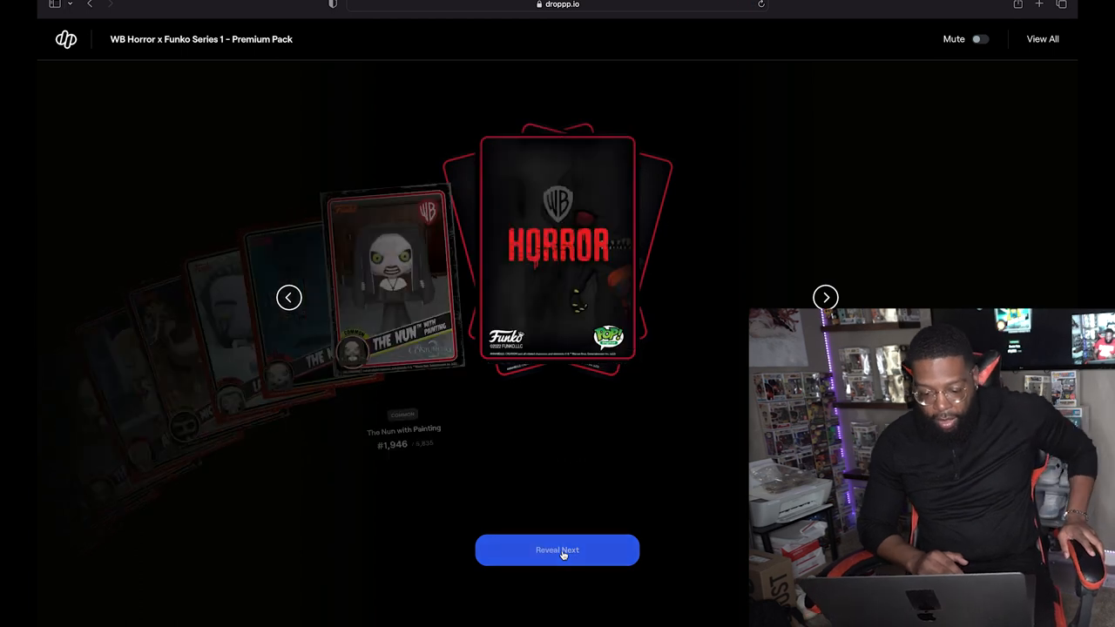
{"action": "left_click", "coordinate": [557, 550]}
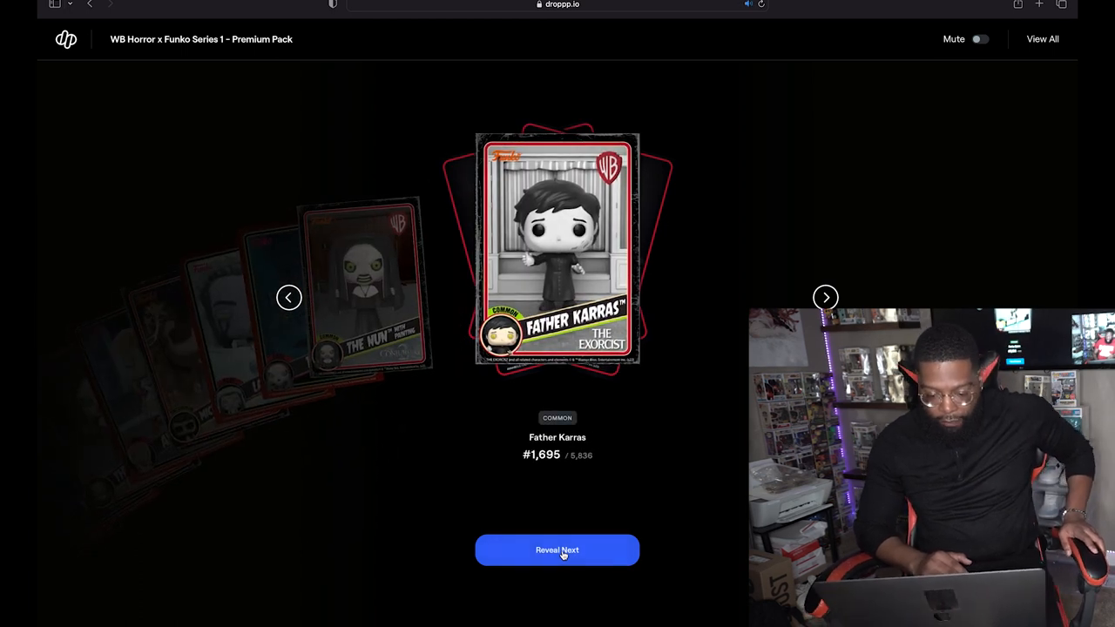
{"action": "left_click", "coordinate": [557, 550]}
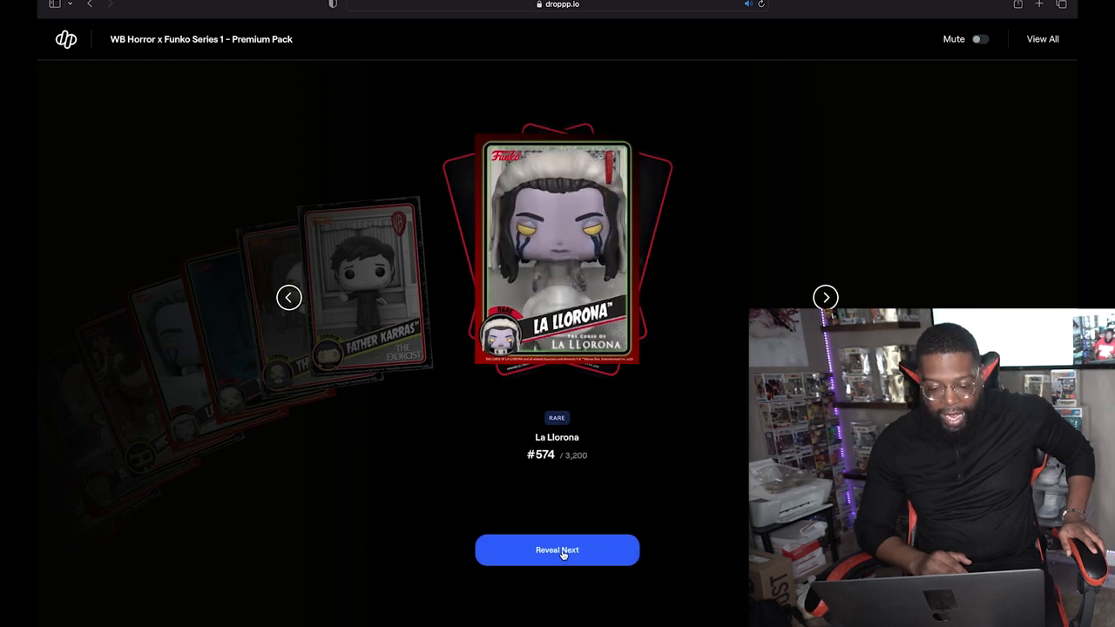
{"action": "left_click", "coordinate": [557, 550]}
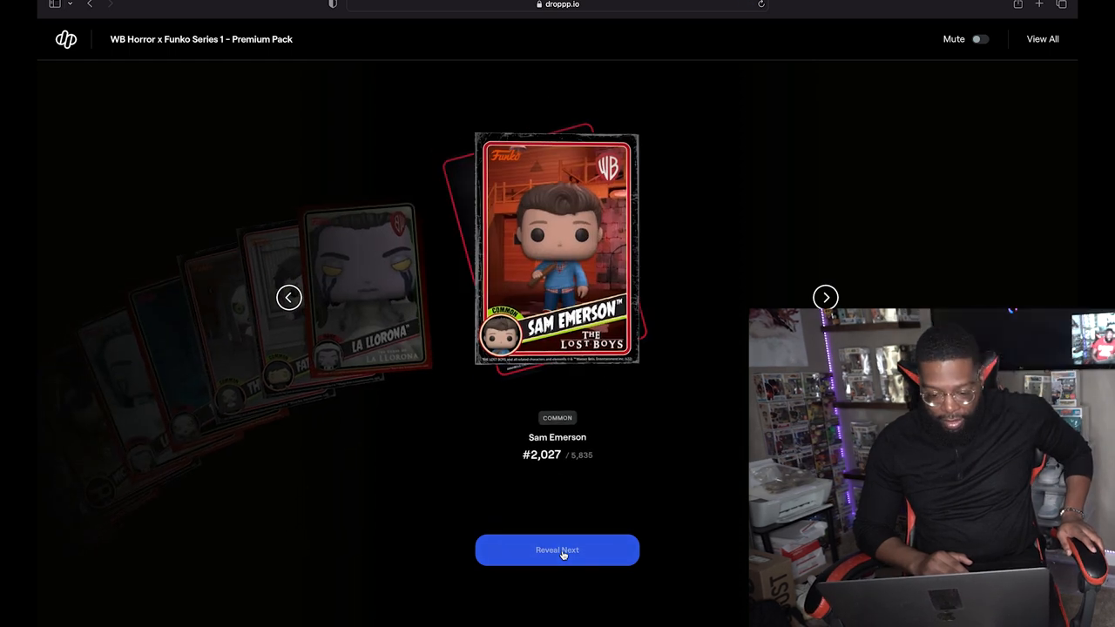
{"action": "left_click", "coordinate": [557, 550]}
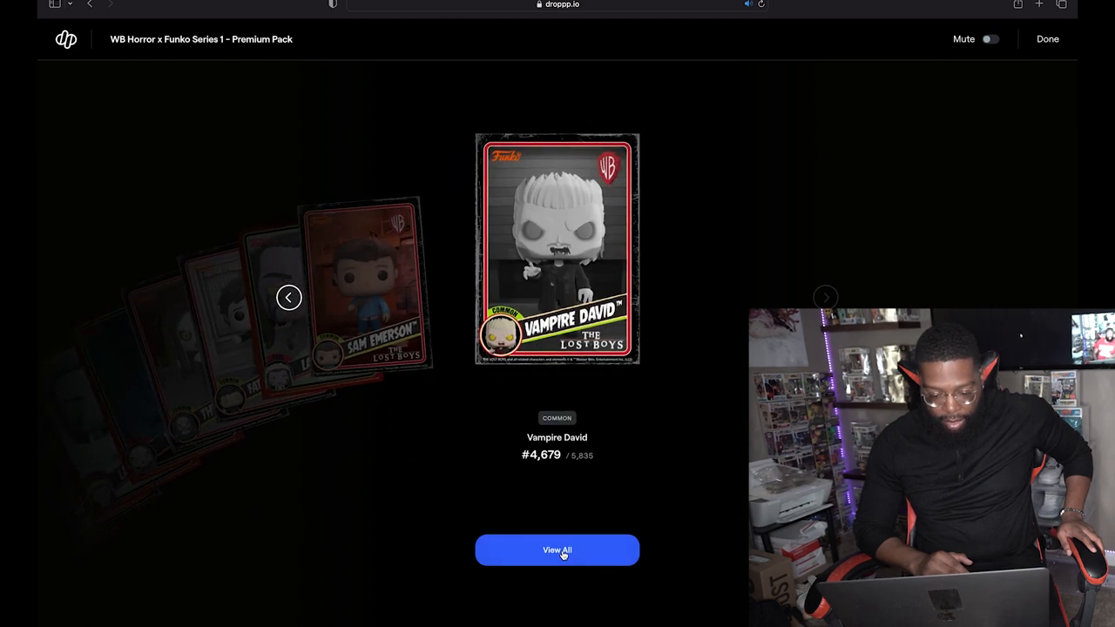
{"action": "mouse_move", "coordinate": [824, 204]}
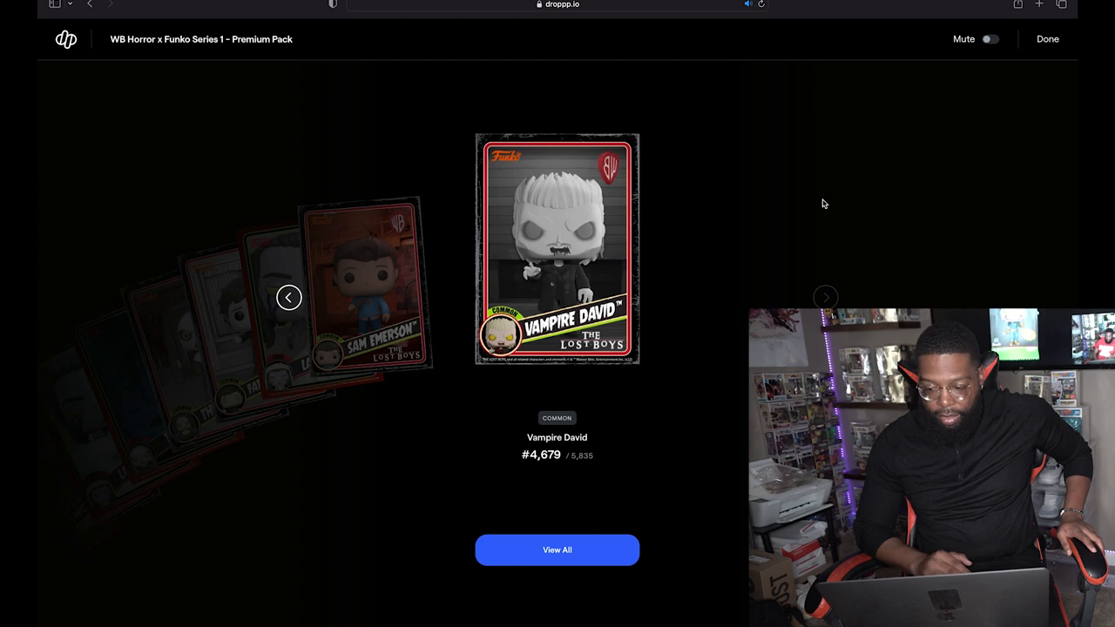
- Return to the pack inventory and open Standard Pack #2,941
{"action": "left_click", "coordinate": [1048, 39]}
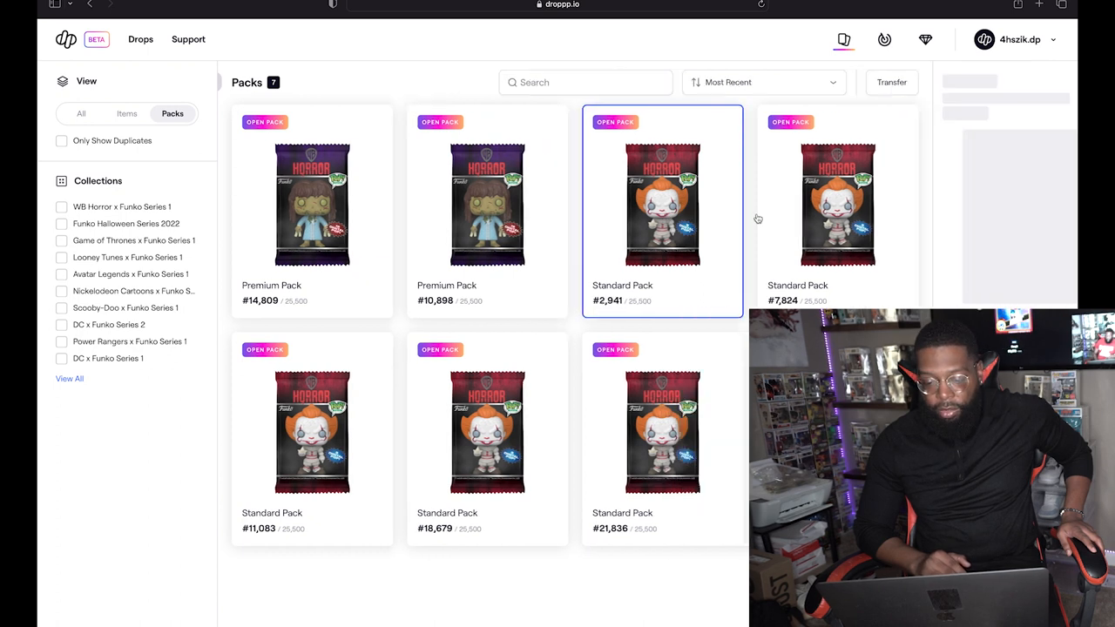
{"action": "left_click", "coordinate": [614, 122]}
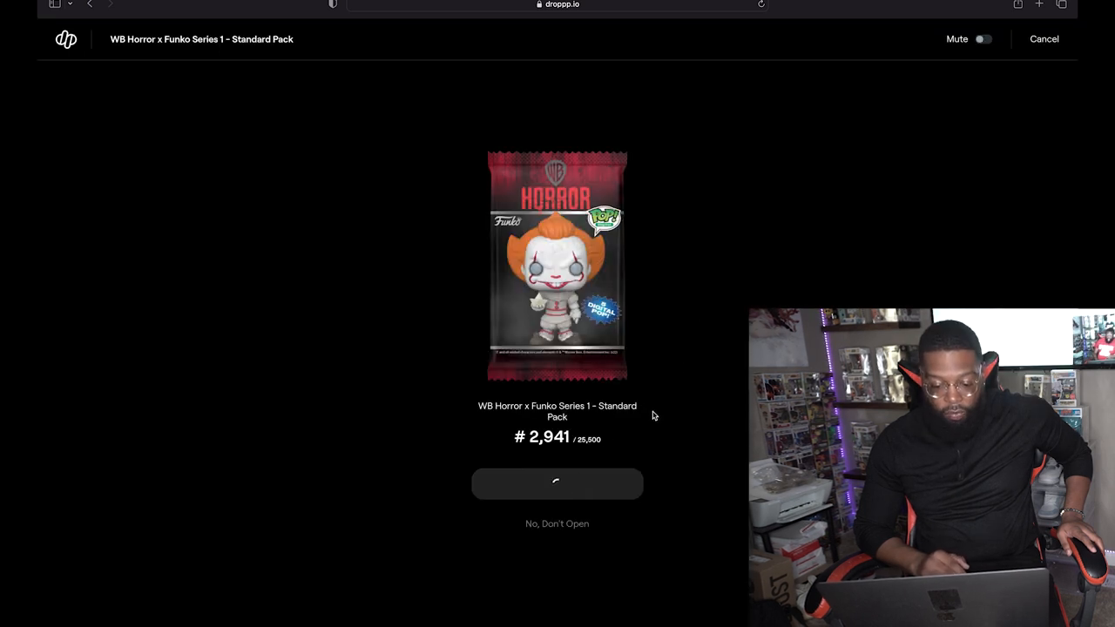
{"action": "left_click", "coordinate": [556, 483]}
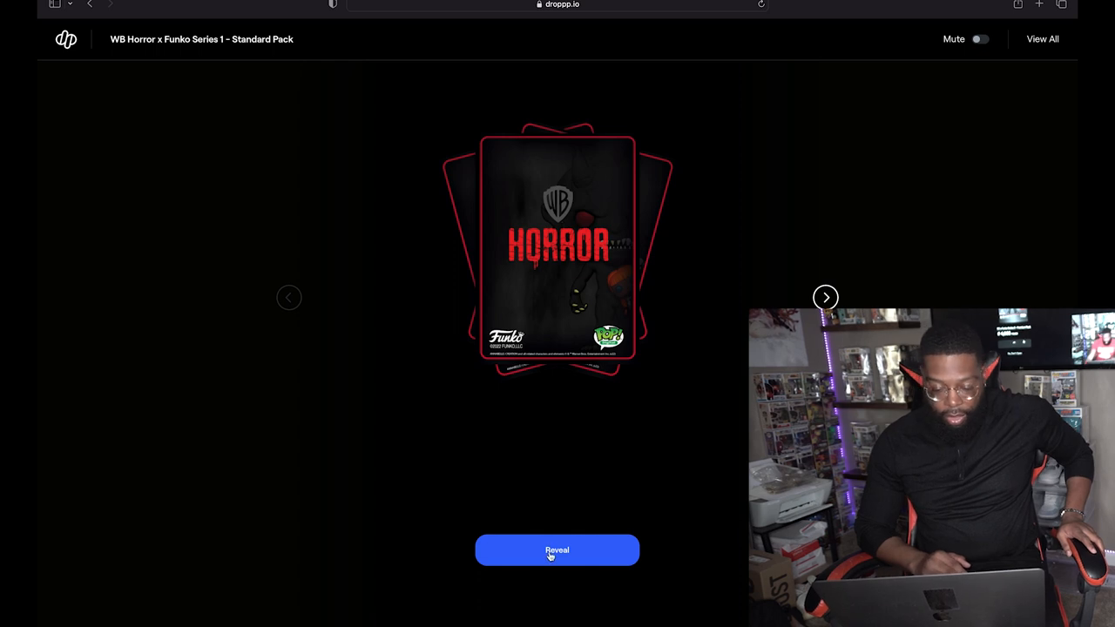
- Reveal Standard Pack #2,941's cards, including Alan Frog, Sam Emerson, Annabelle and Father Karras, and view all
{"action": "left_click", "coordinate": [557, 550]}
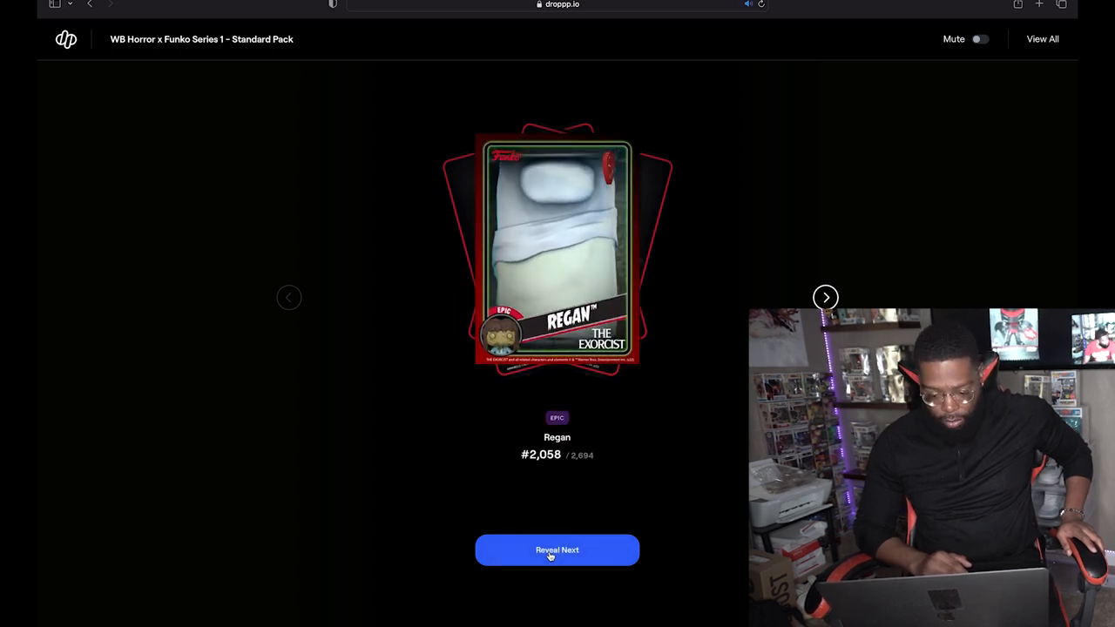
{"action": "left_click", "coordinate": [556, 549]}
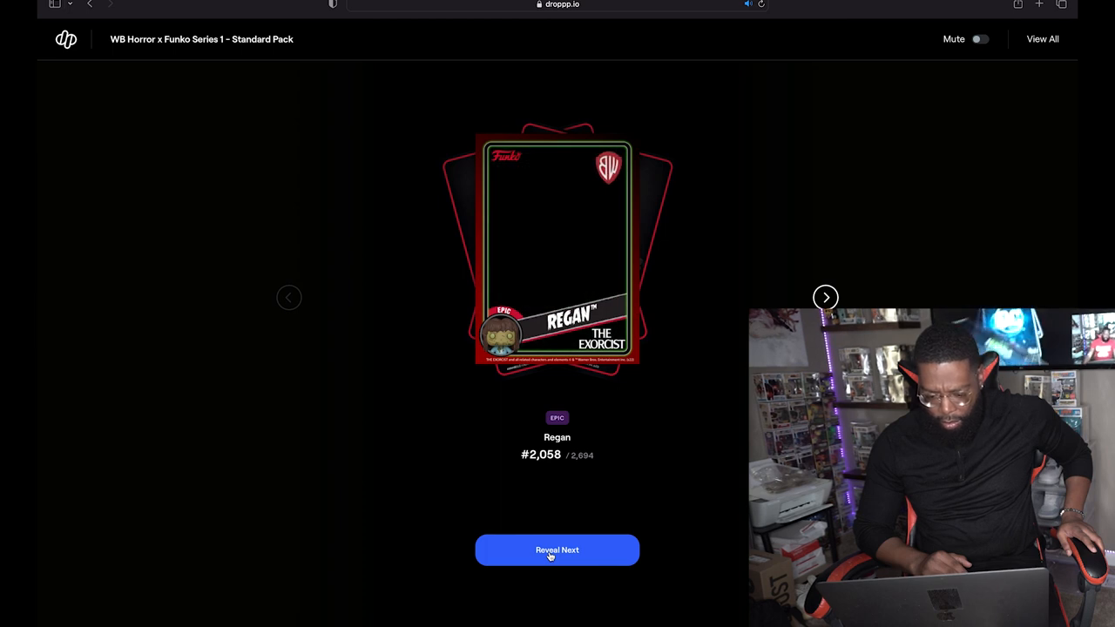
{"action": "left_click", "coordinate": [557, 550]}
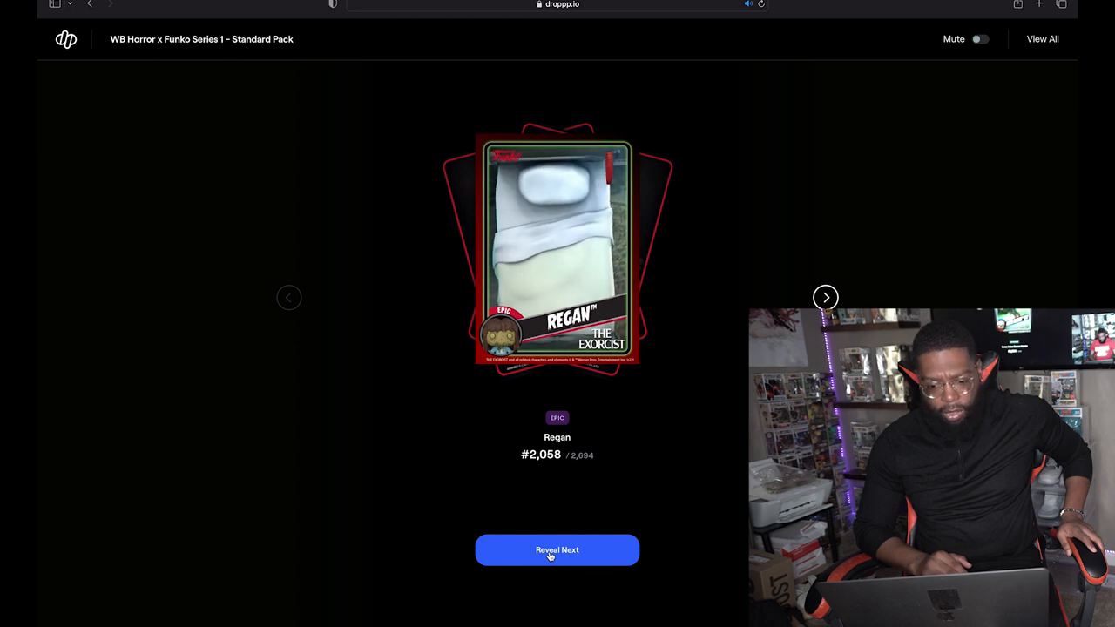
{"action": "left_click", "coordinate": [557, 550]}
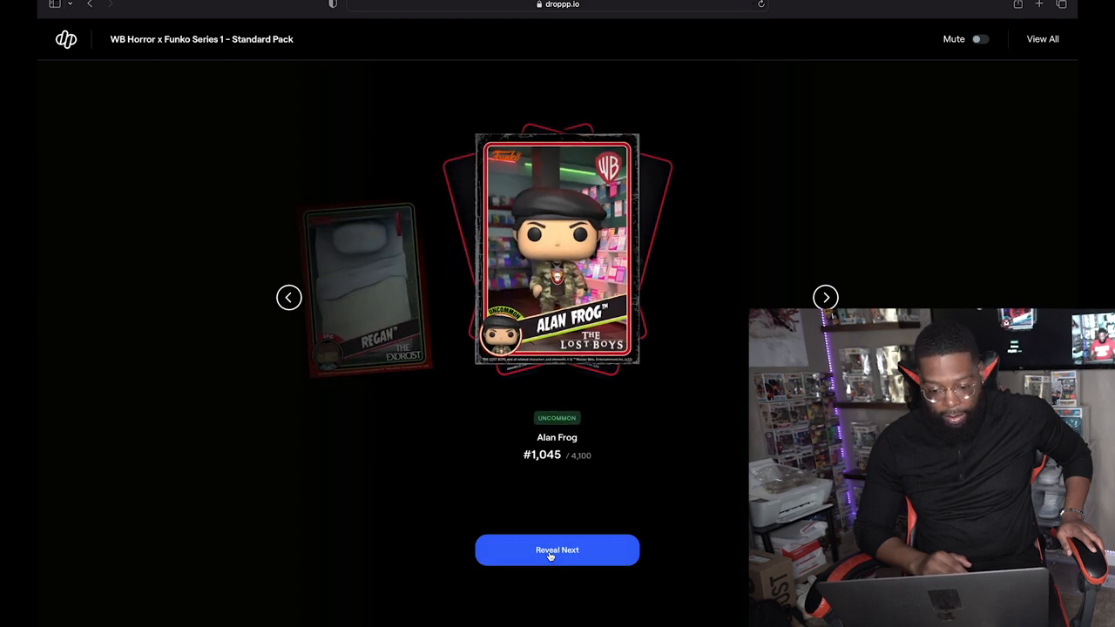
{"action": "left_click", "coordinate": [557, 549]}
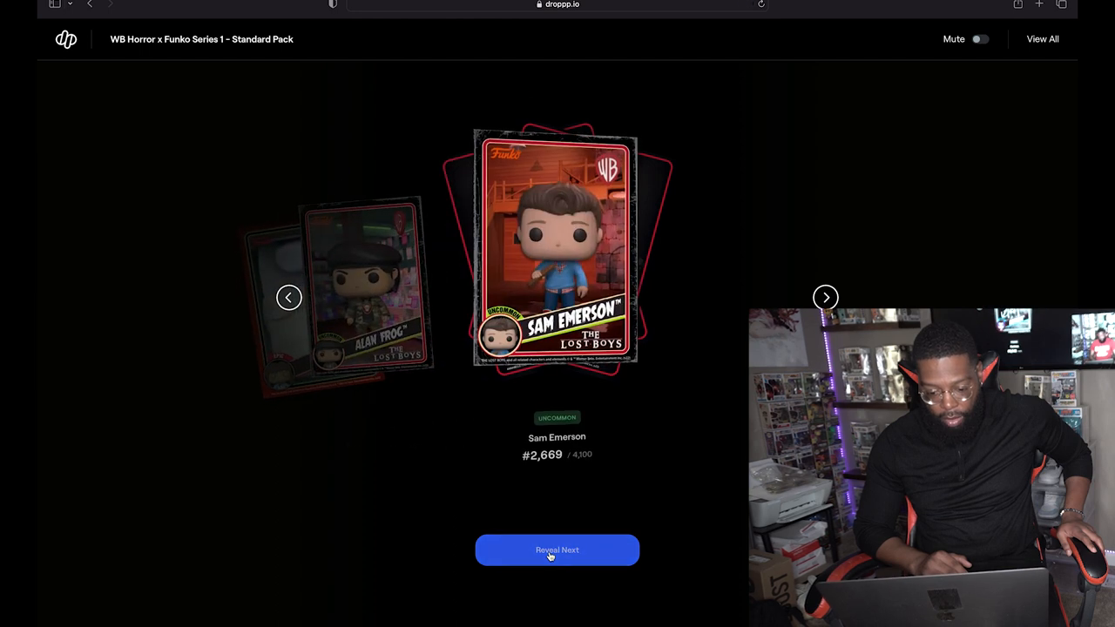
{"action": "left_click", "coordinate": [557, 550]}
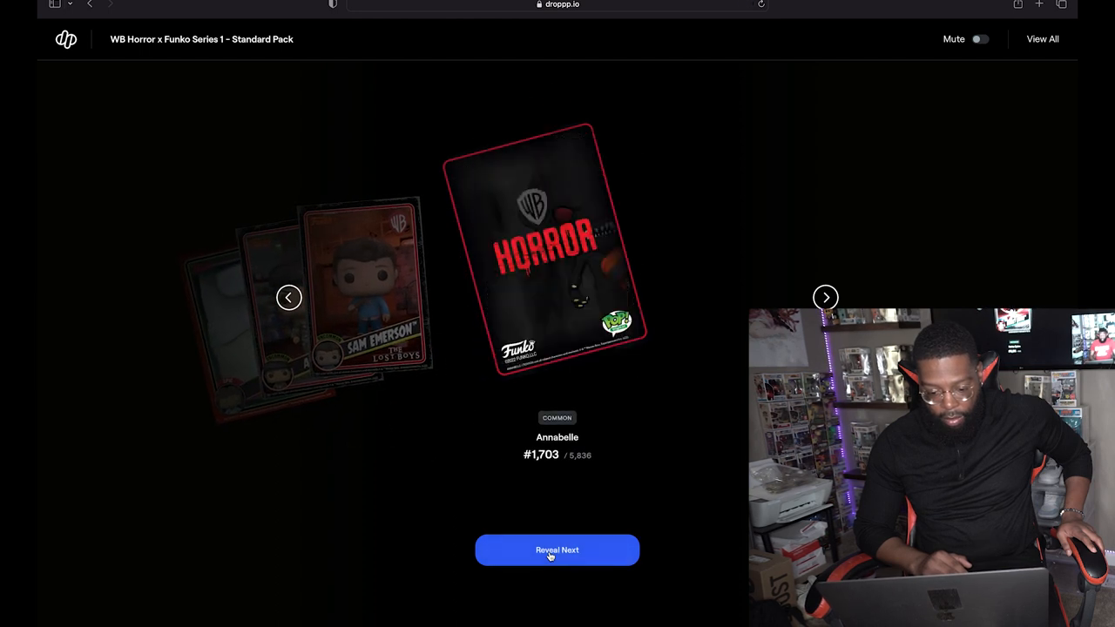
{"action": "left_click", "coordinate": [556, 550]}
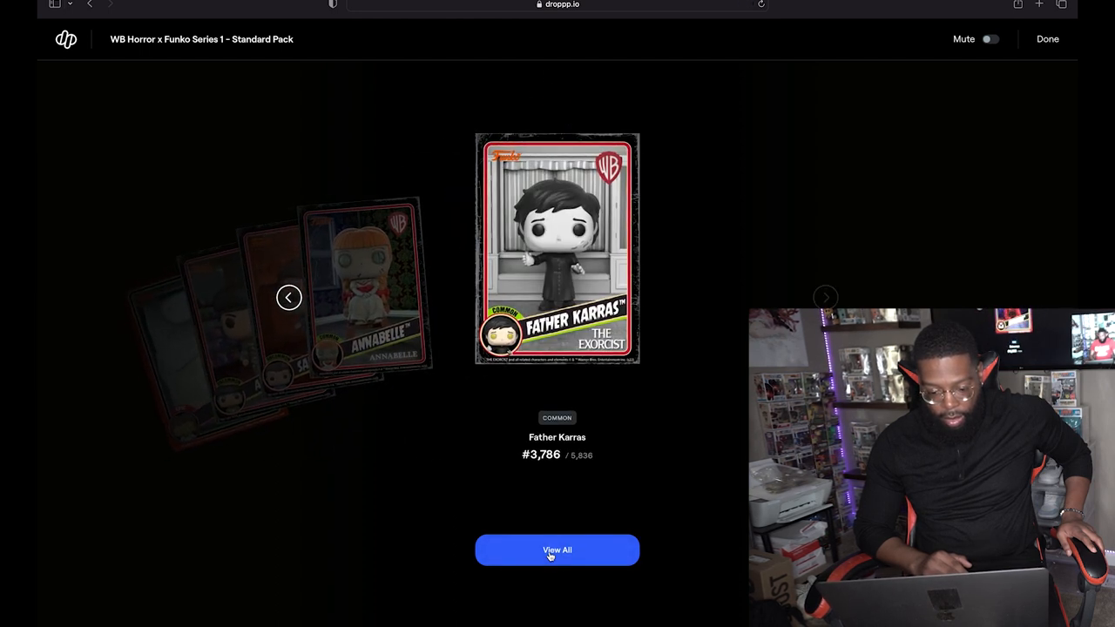
{"action": "left_click", "coordinate": [557, 550]}
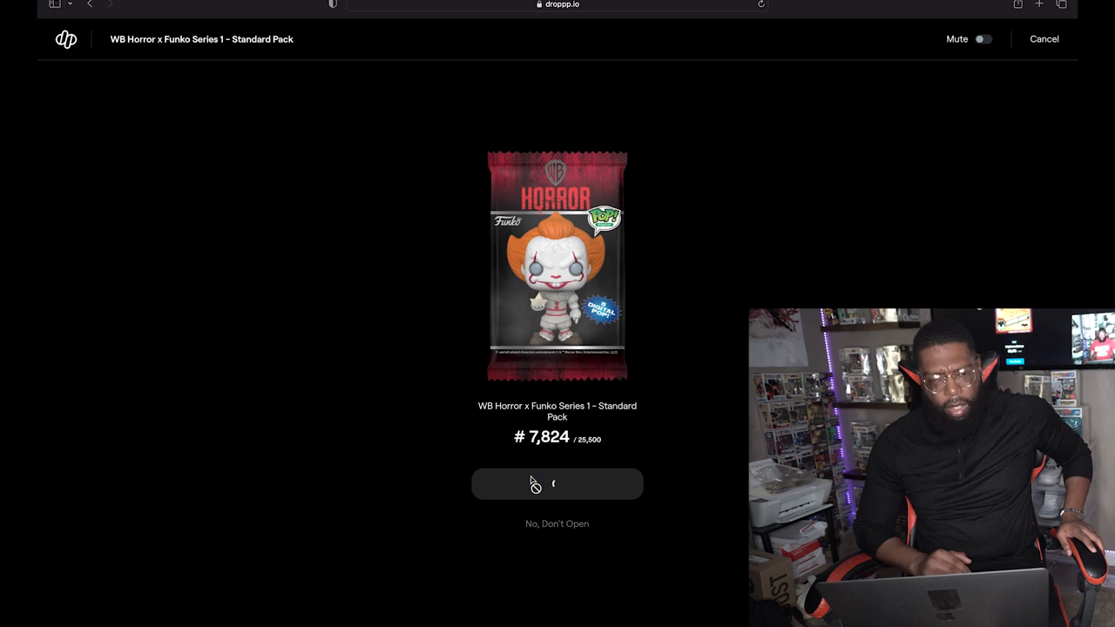
- Open Standard Pack #7,824 and reveal its cards, including Michael Emerson
{"action": "left_click", "coordinate": [556, 484]}
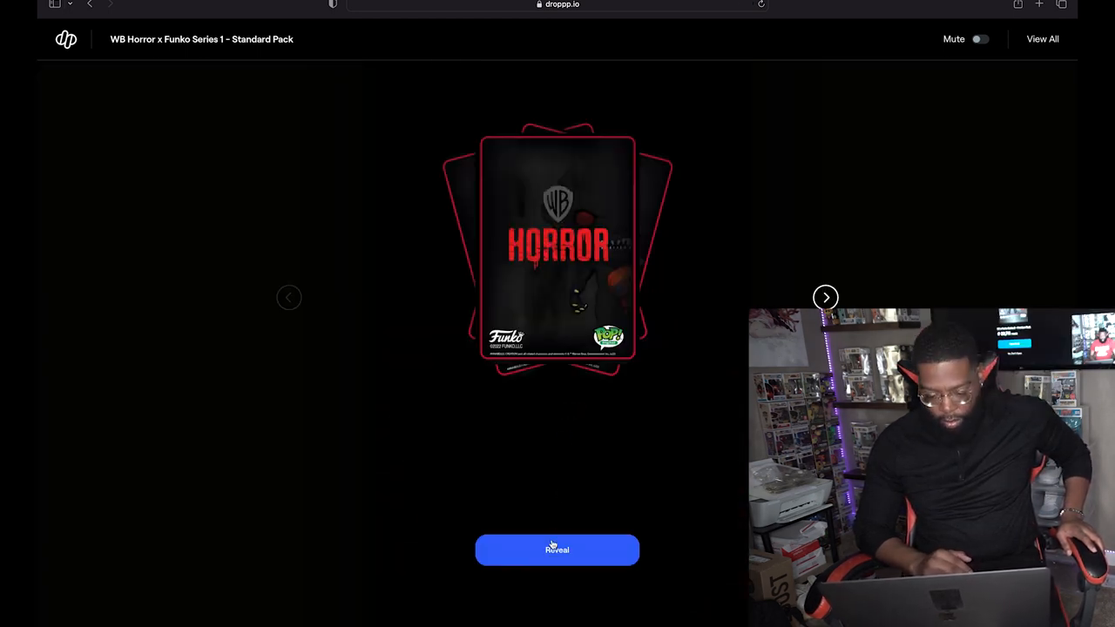
{"action": "left_click", "coordinate": [557, 550]}
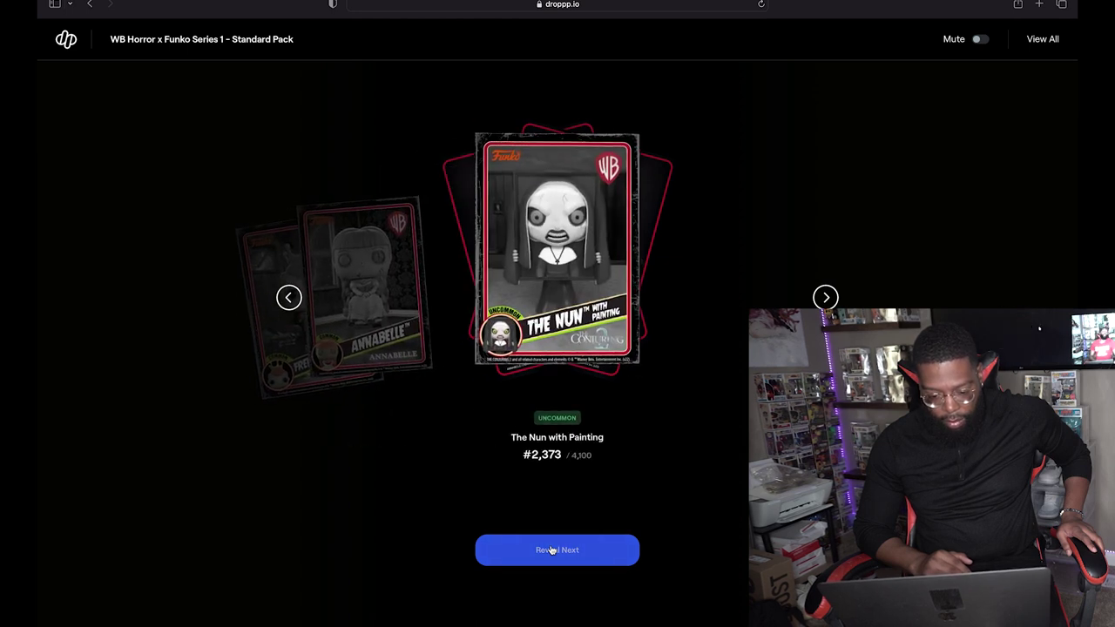
{"action": "left_click", "coordinate": [556, 549]}
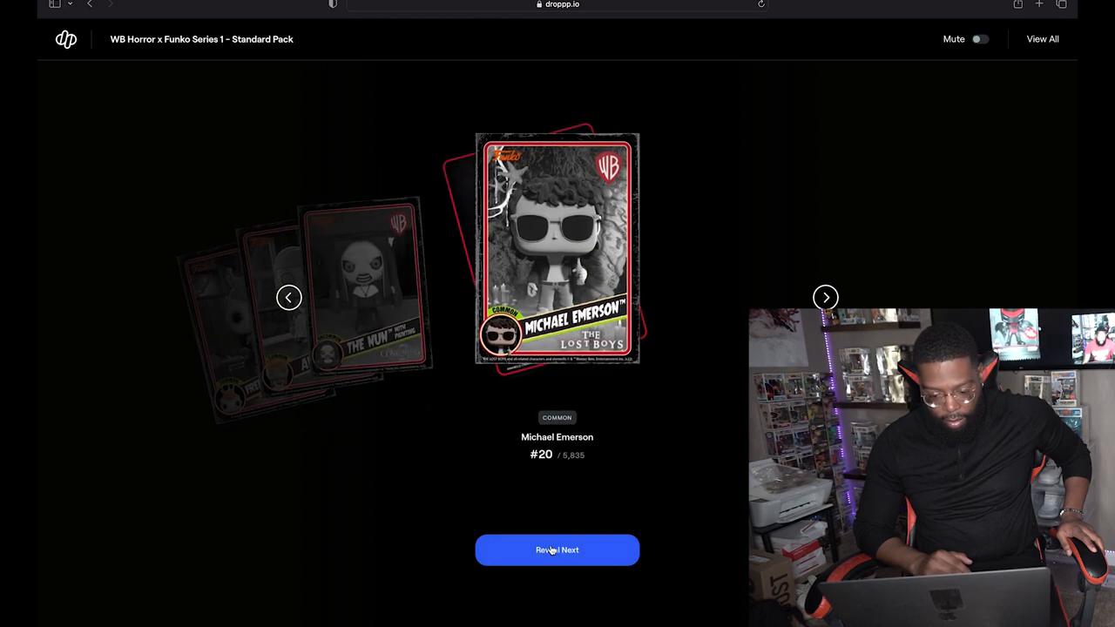
{"action": "left_click", "coordinate": [557, 549]}
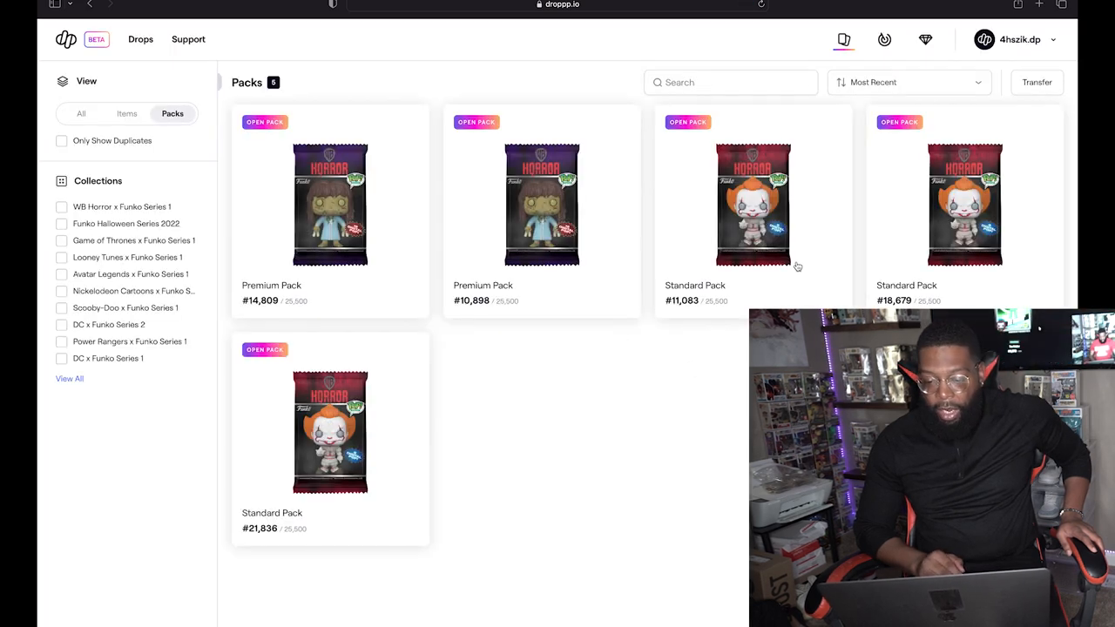
- Open Standard Pack #11,083, reveal Georgie, Pennywise, Michael Emerson and Malthus, then finish
{"action": "left_click", "coordinate": [753, 204]}
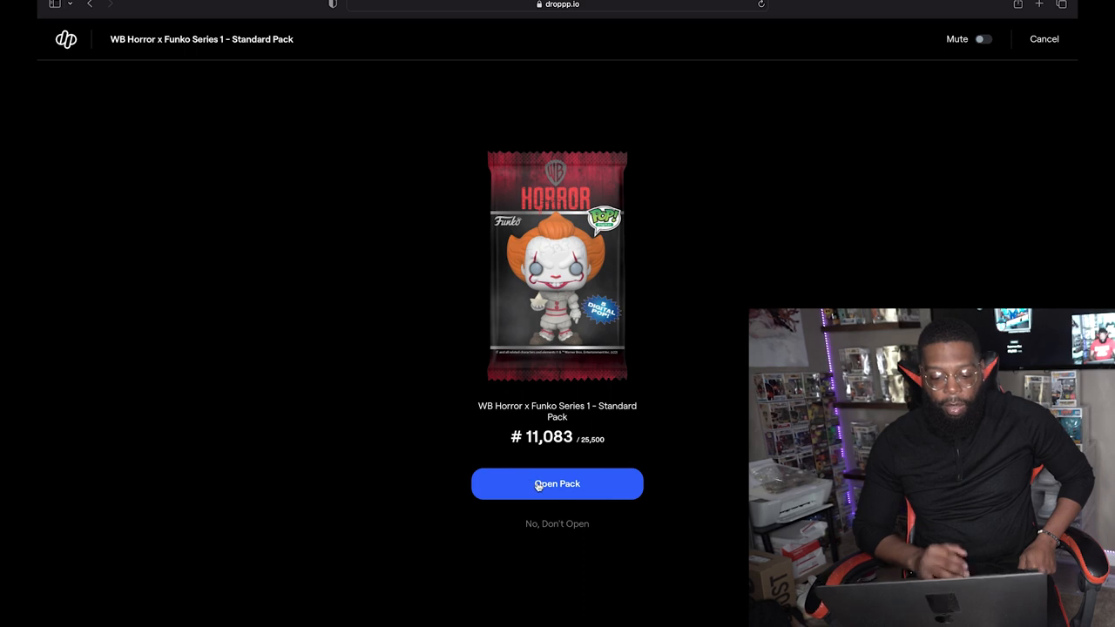
{"action": "left_click", "coordinate": [557, 484]}
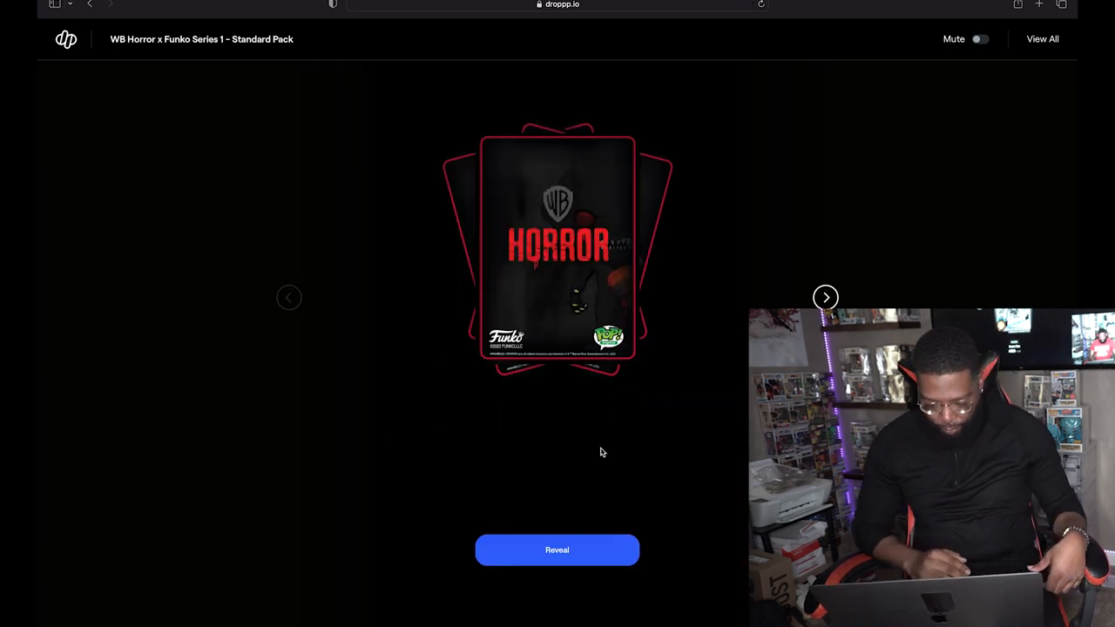
{"action": "left_click", "coordinate": [557, 550]}
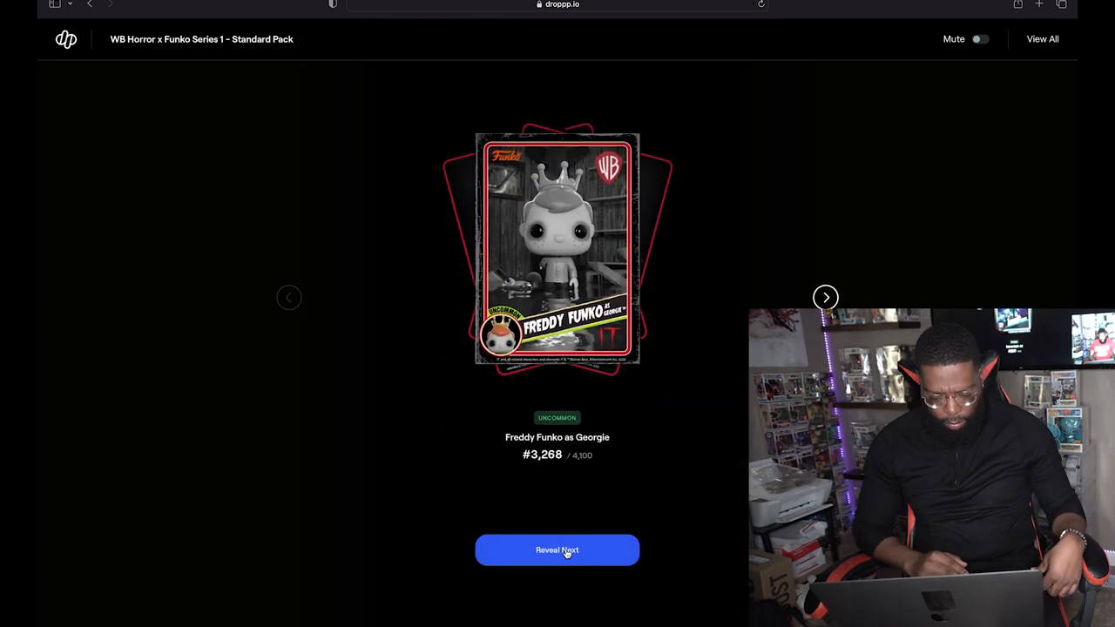
{"action": "left_click", "coordinate": [556, 551]}
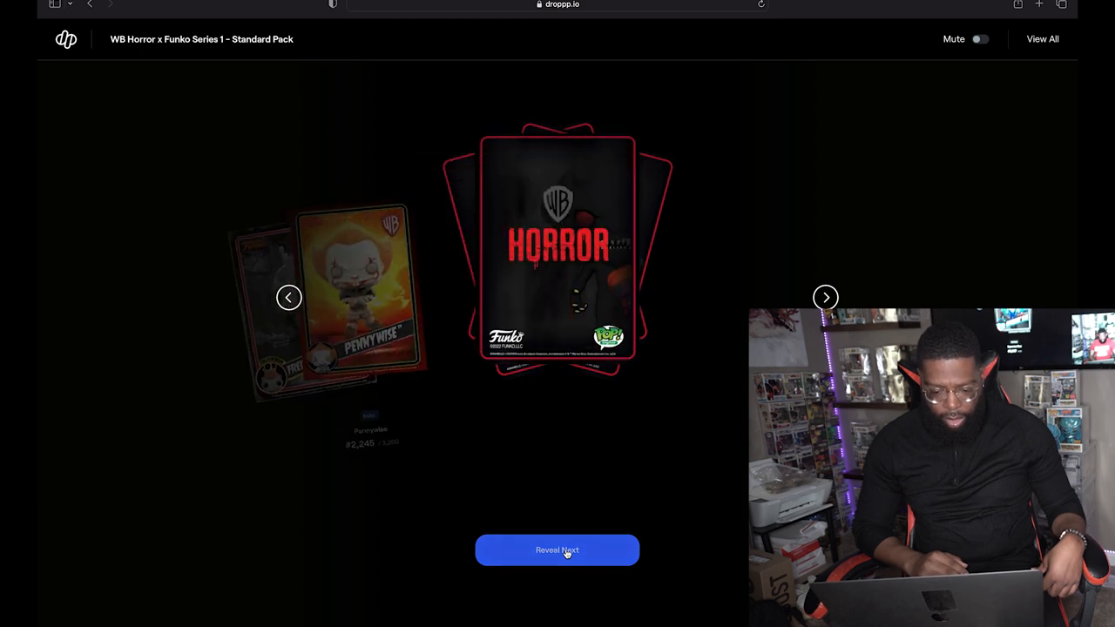
{"action": "left_click", "coordinate": [557, 549]}
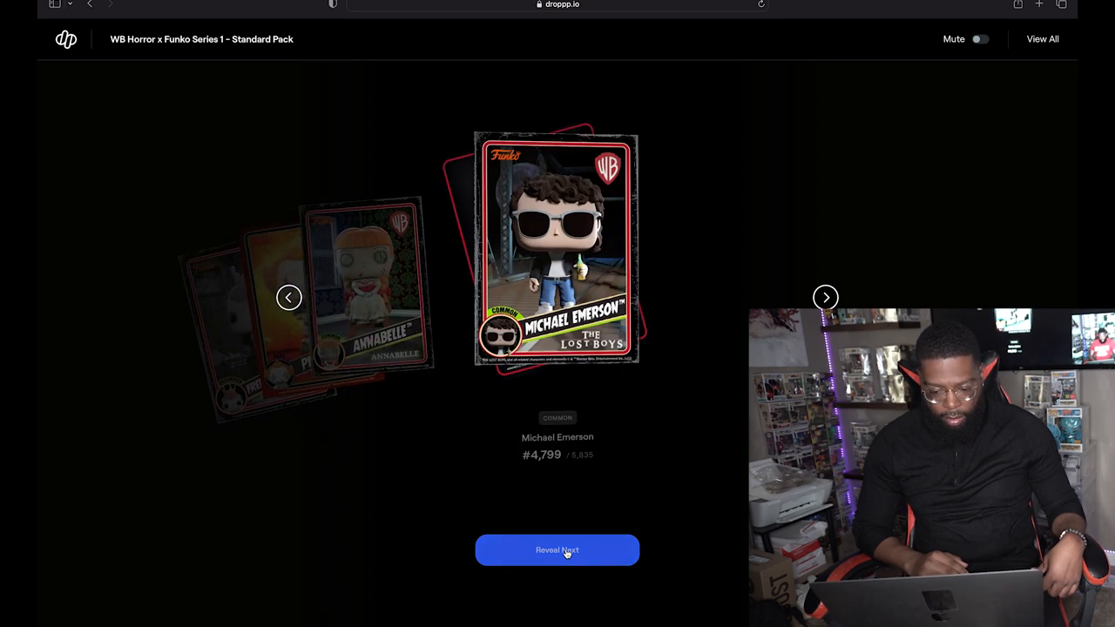
{"action": "left_click", "coordinate": [556, 550]}
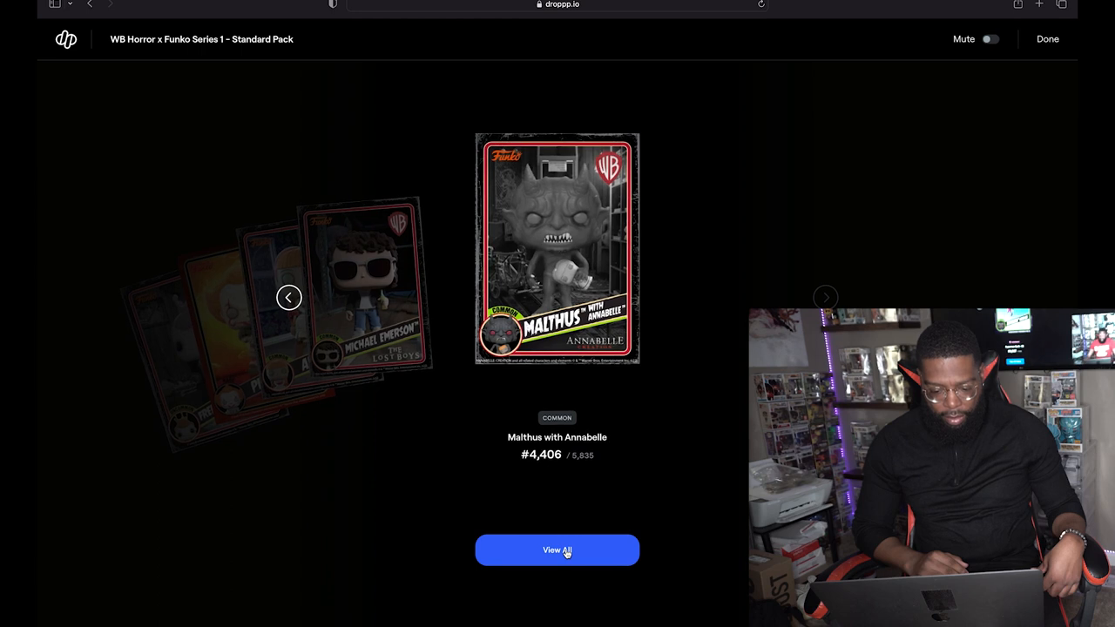
{"action": "left_click", "coordinate": [556, 550]}
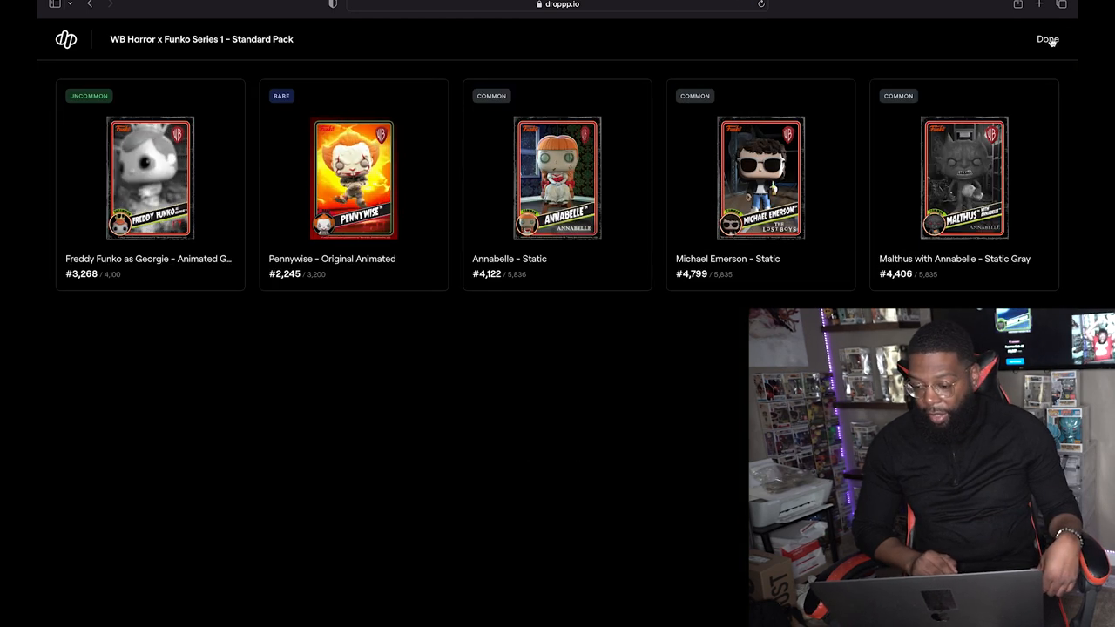
{"action": "left_click", "coordinate": [1047, 39]}
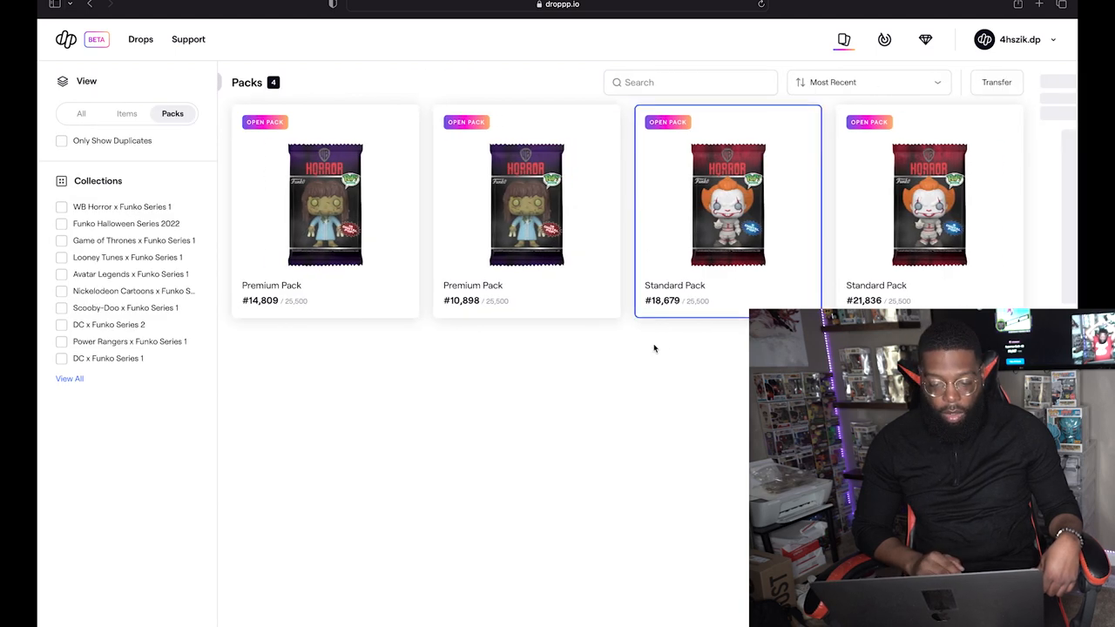
- Open Standard Pack #18,679 and reveal La Llorona with Veil, Father Karras and Annabelle
{"action": "left_click", "coordinate": [727, 205]}
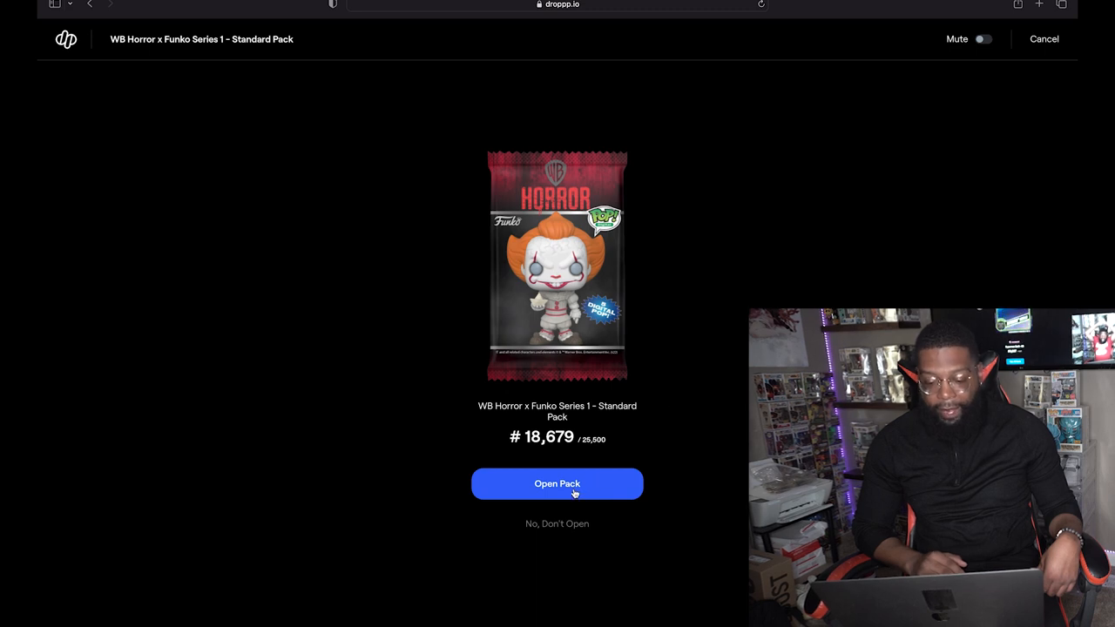
{"action": "left_click", "coordinate": [556, 483]}
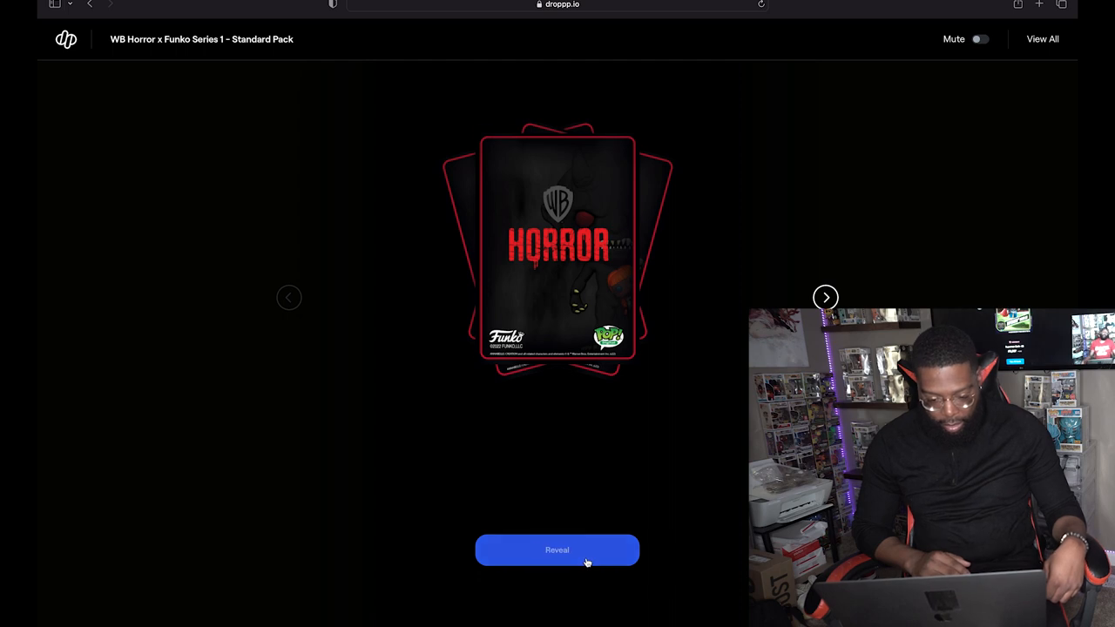
{"action": "left_click", "coordinate": [557, 550]}
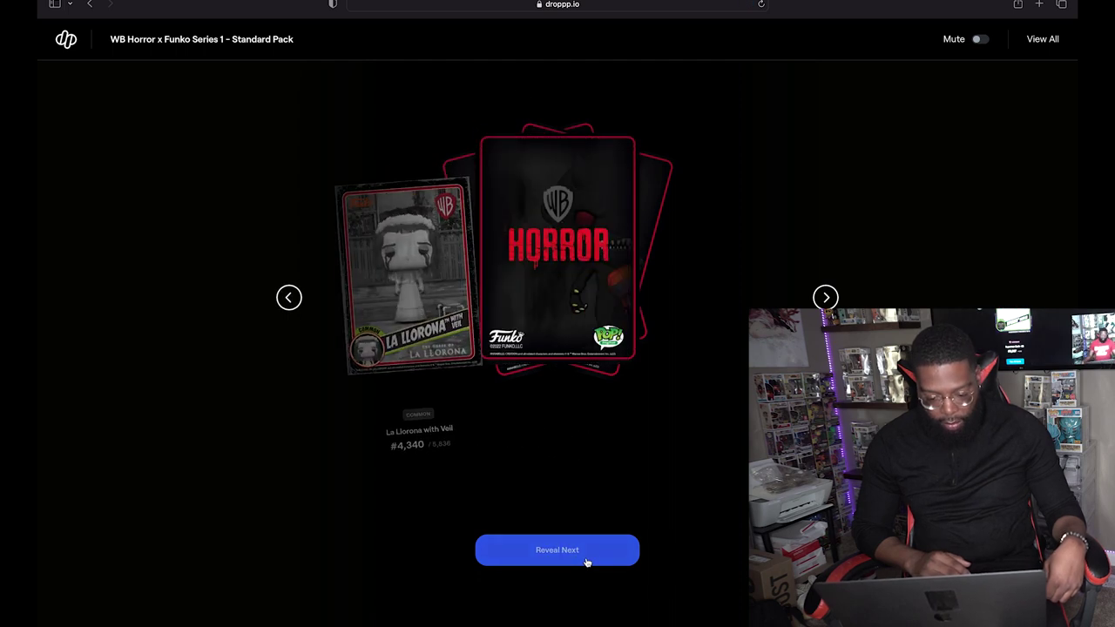
{"action": "left_click", "coordinate": [557, 549]}
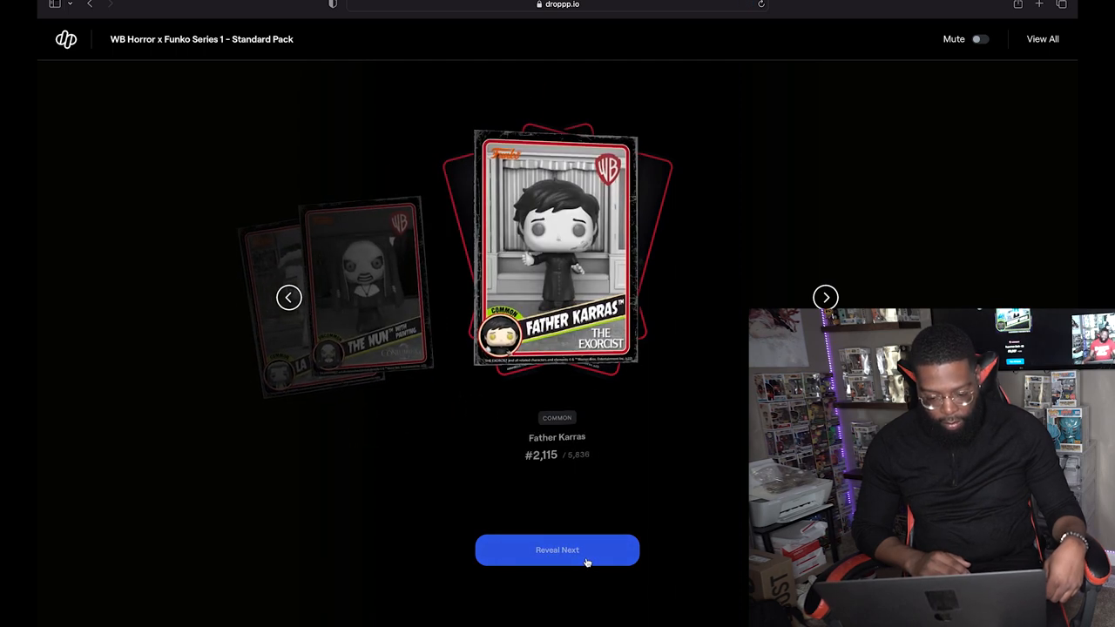
{"action": "left_click", "coordinate": [557, 550]}
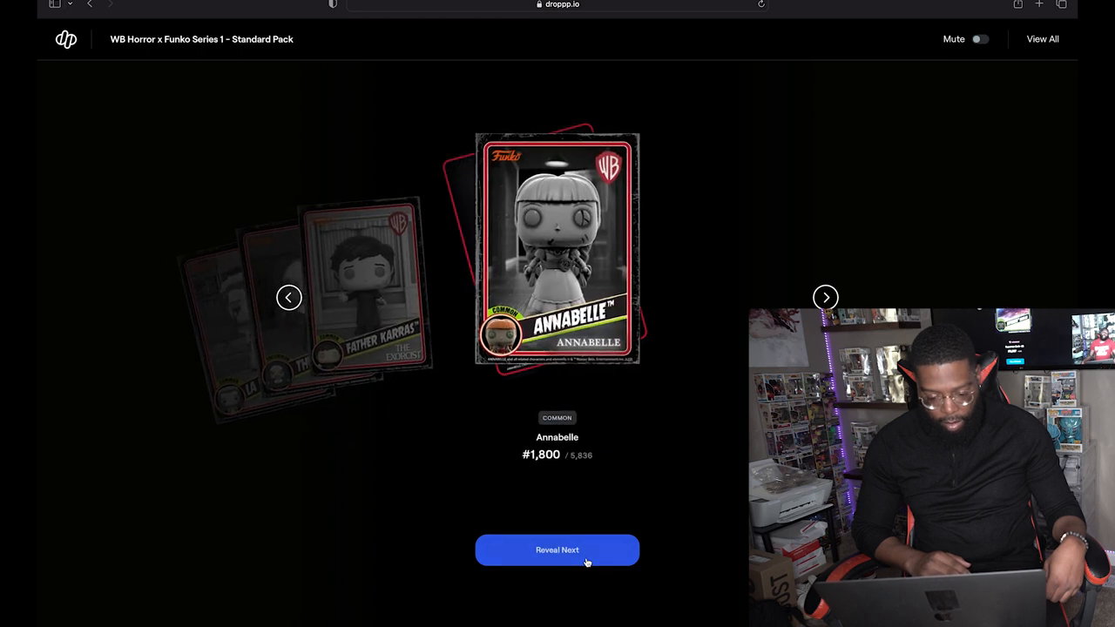
{"action": "left_click", "coordinate": [557, 551]}
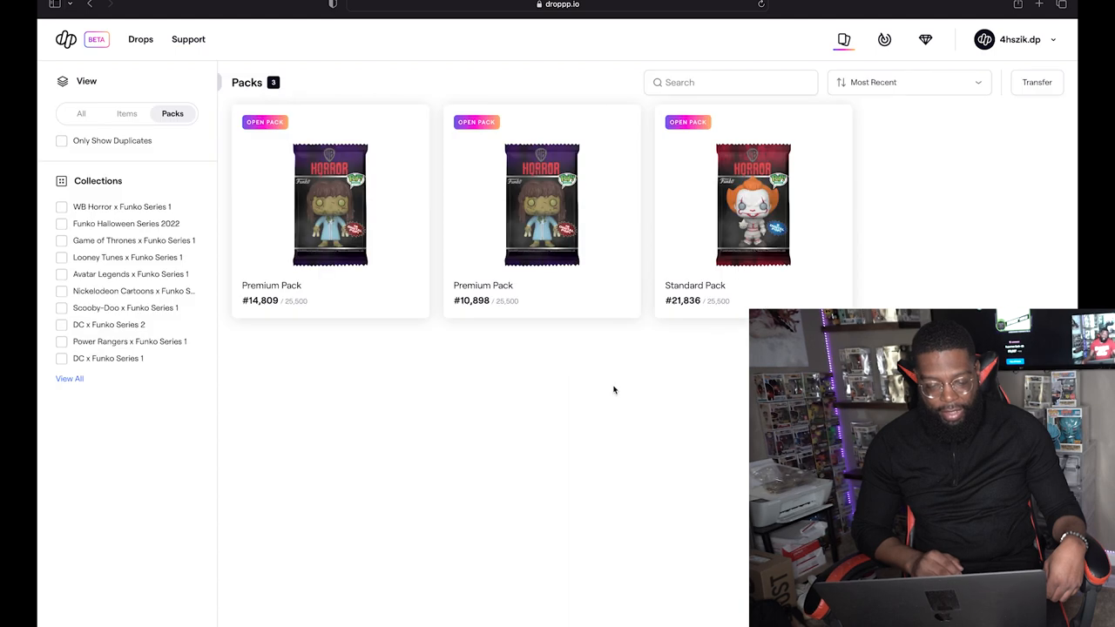
- Open Premium Pack #10,898, reveal its cards including a legendary Crooked Man, and close the overview
{"action": "left_click", "coordinate": [541, 205]}
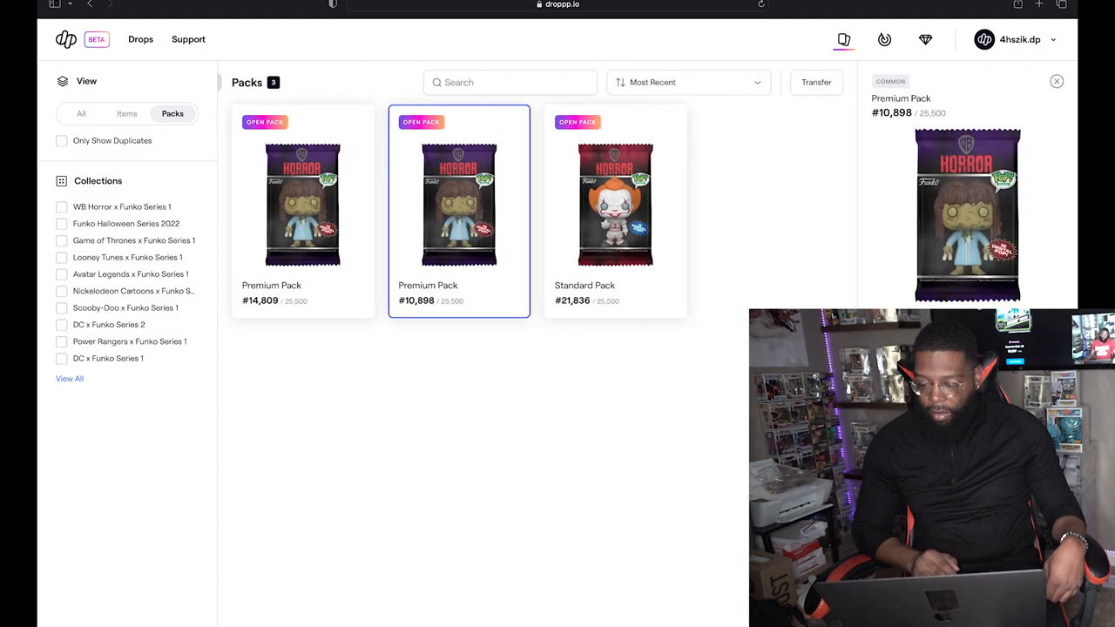
{"action": "left_click", "coordinate": [420, 121]}
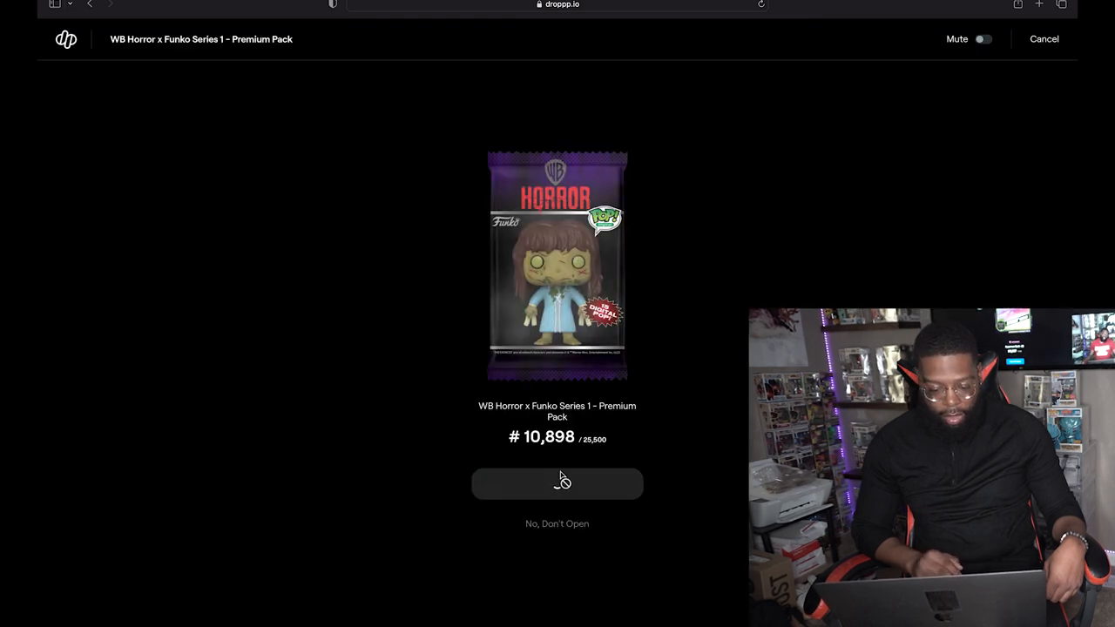
{"action": "left_click", "coordinate": [557, 484]}
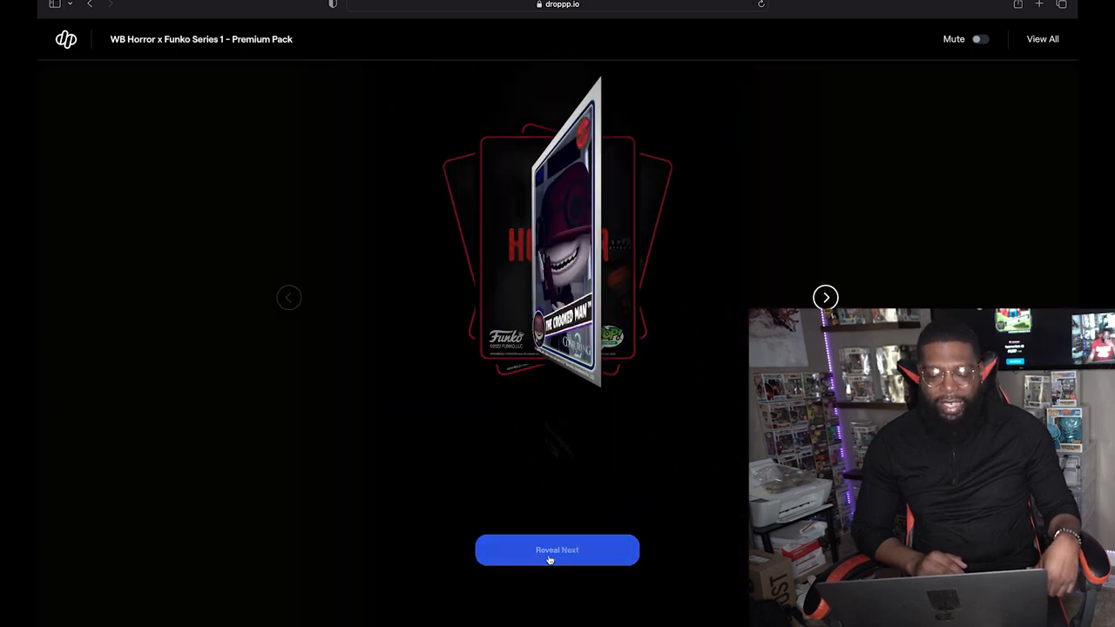
{"action": "left_click", "coordinate": [557, 550]}
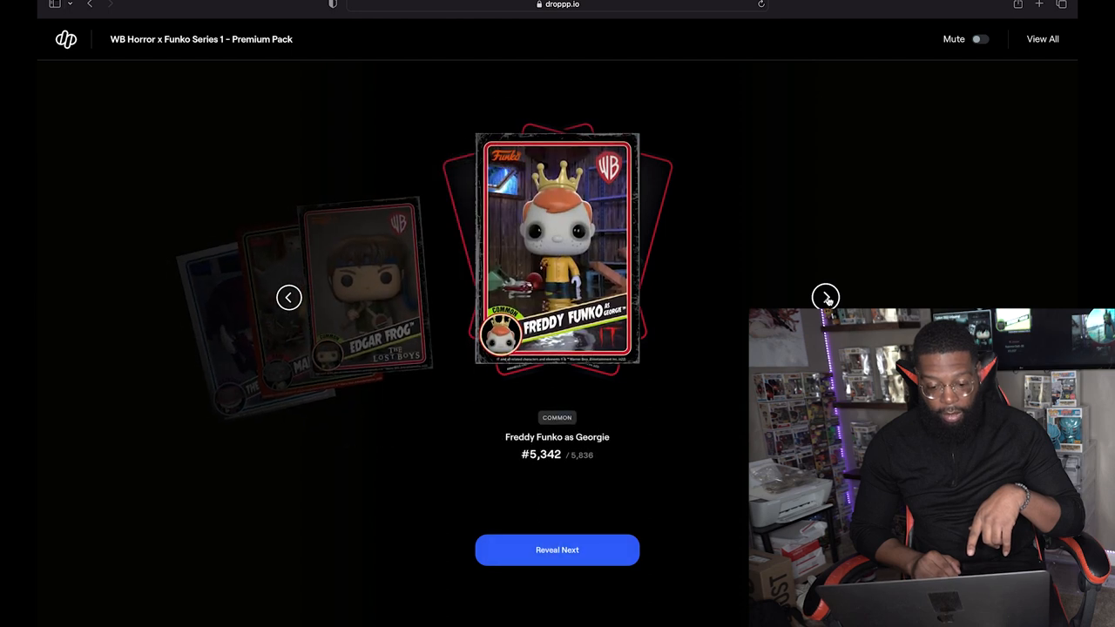
{"action": "left_click", "coordinate": [556, 550]}
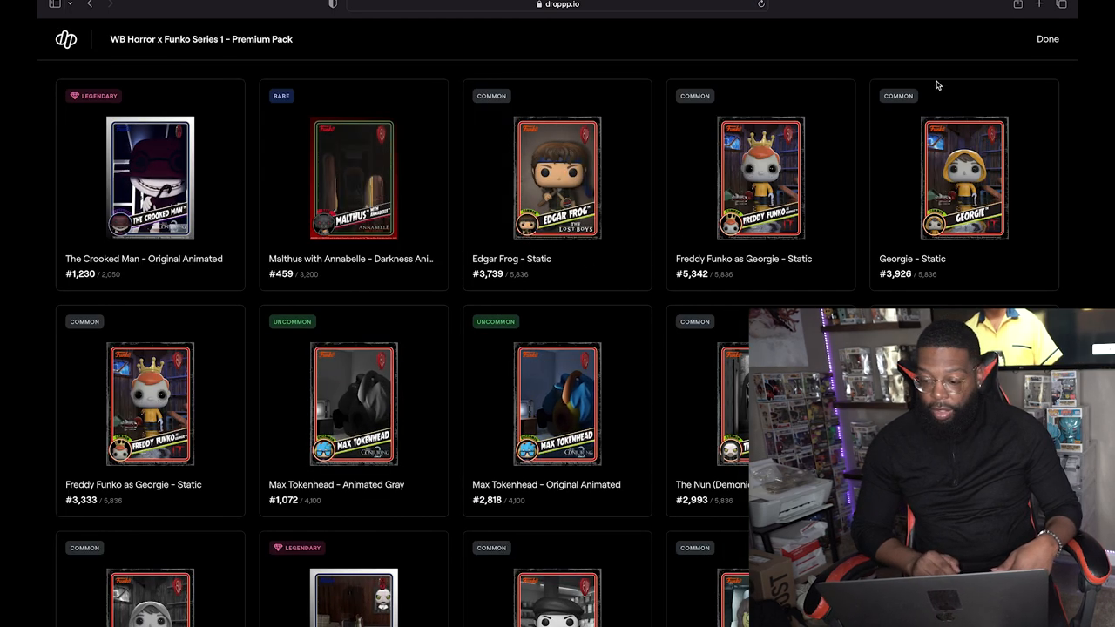
{"action": "left_click", "coordinate": [1048, 39]}
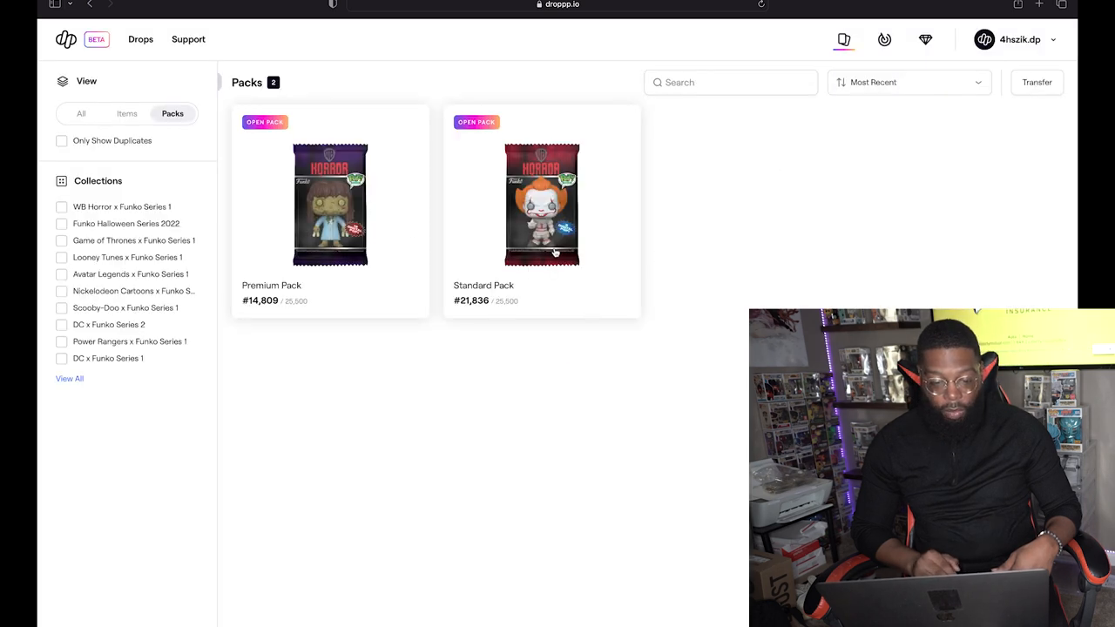
- Open Standard Pack #21,836 and reveal all its cards, ending with the legendary Crooked Man
{"action": "left_click", "coordinate": [542, 204]}
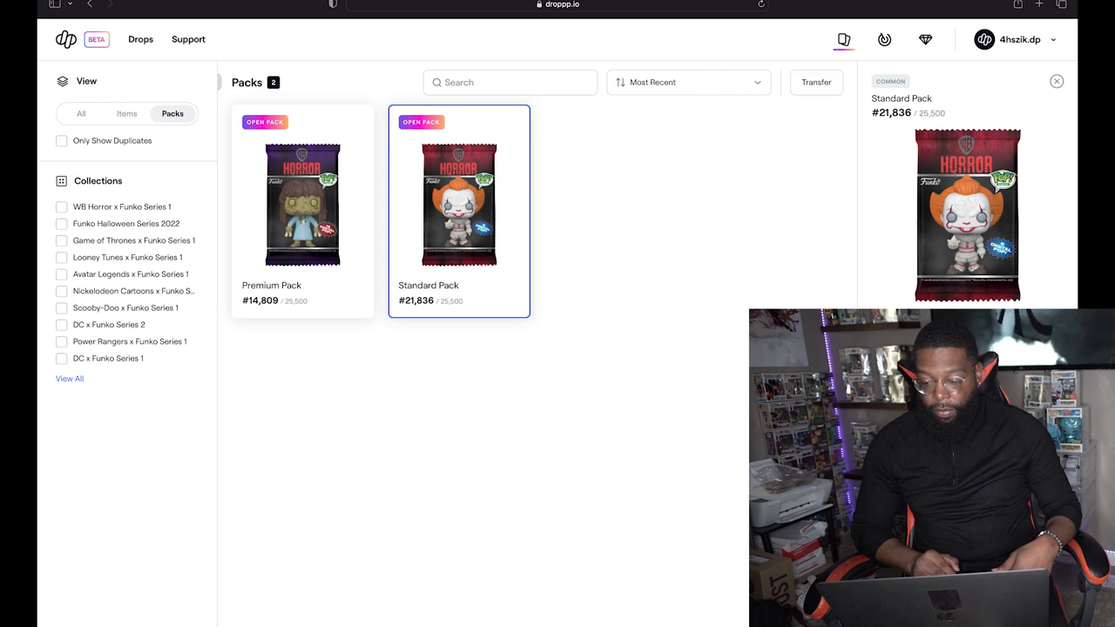
{"action": "left_click", "coordinate": [459, 205]}
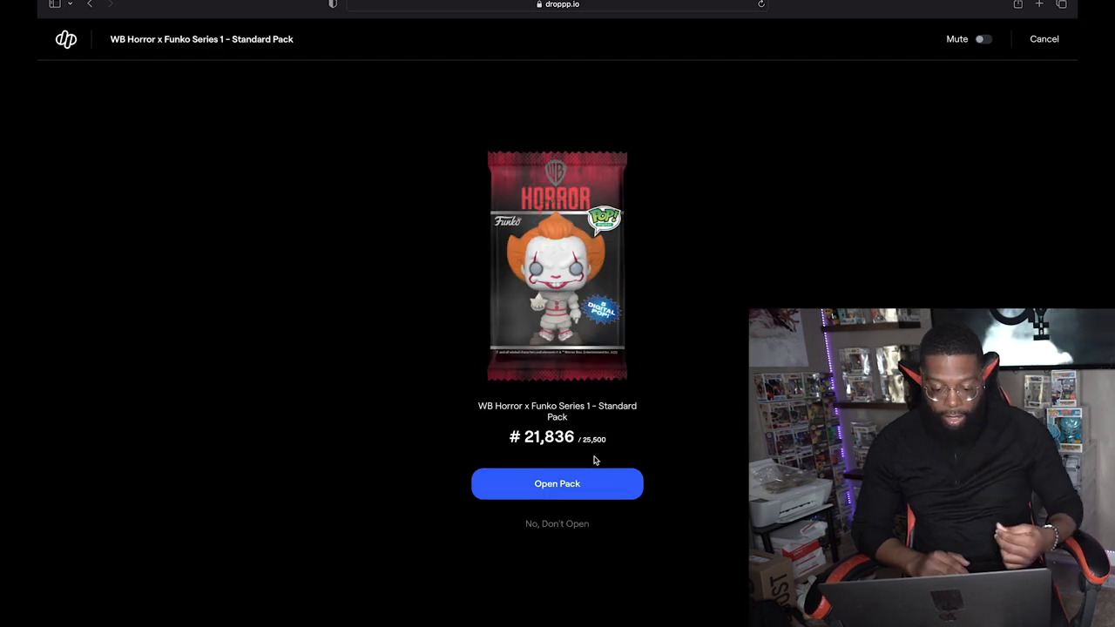
{"action": "left_click", "coordinate": [557, 484]}
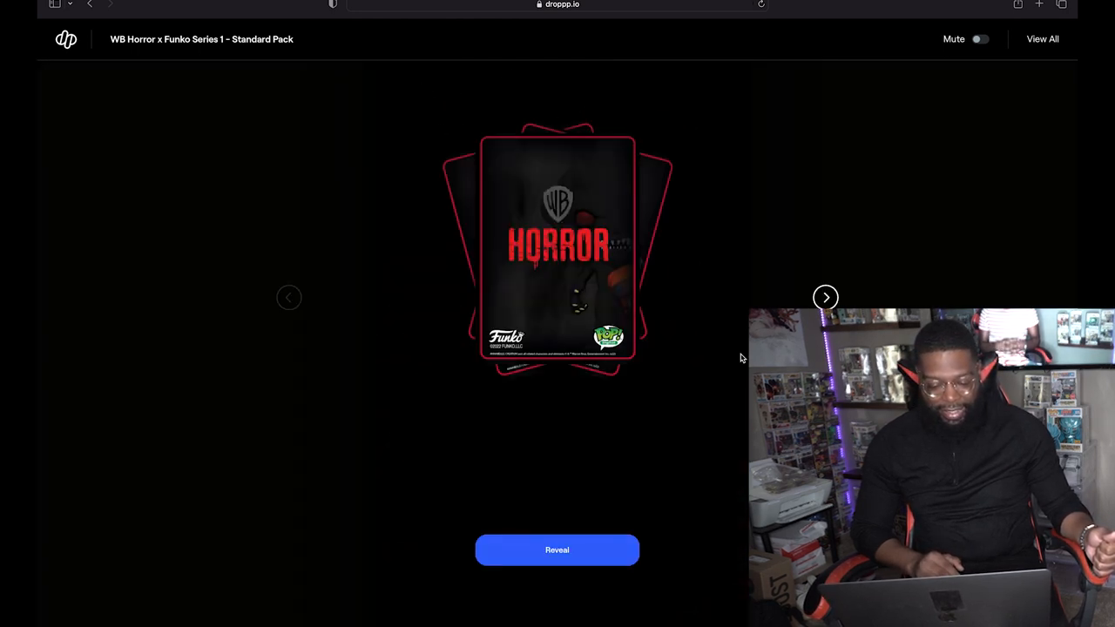
{"action": "left_click", "coordinate": [557, 550]}
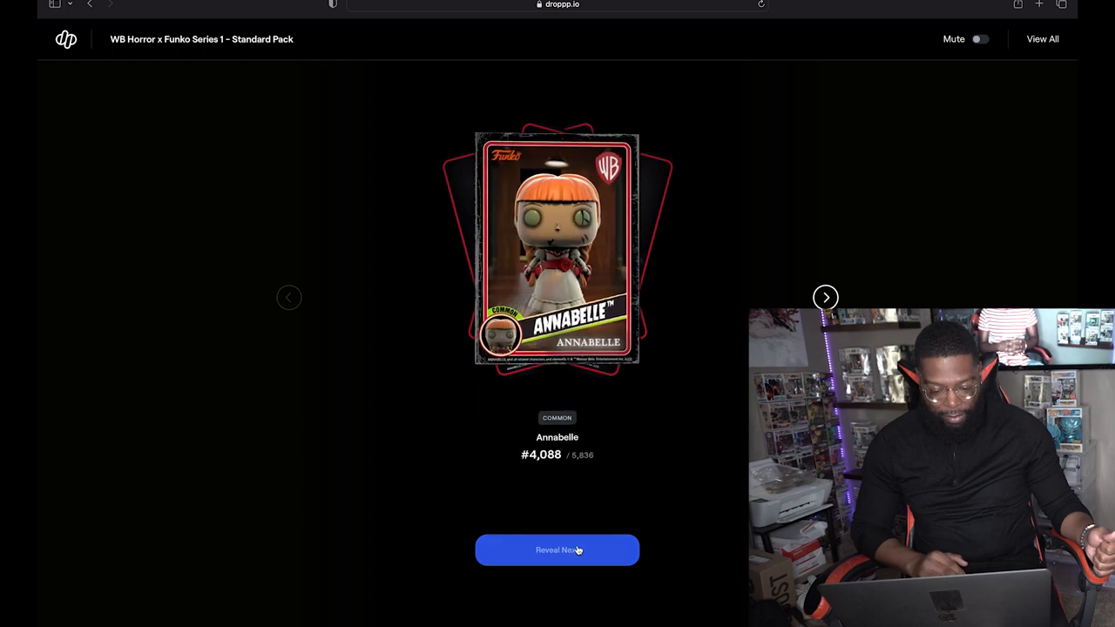
{"action": "left_click", "coordinate": [557, 550]}
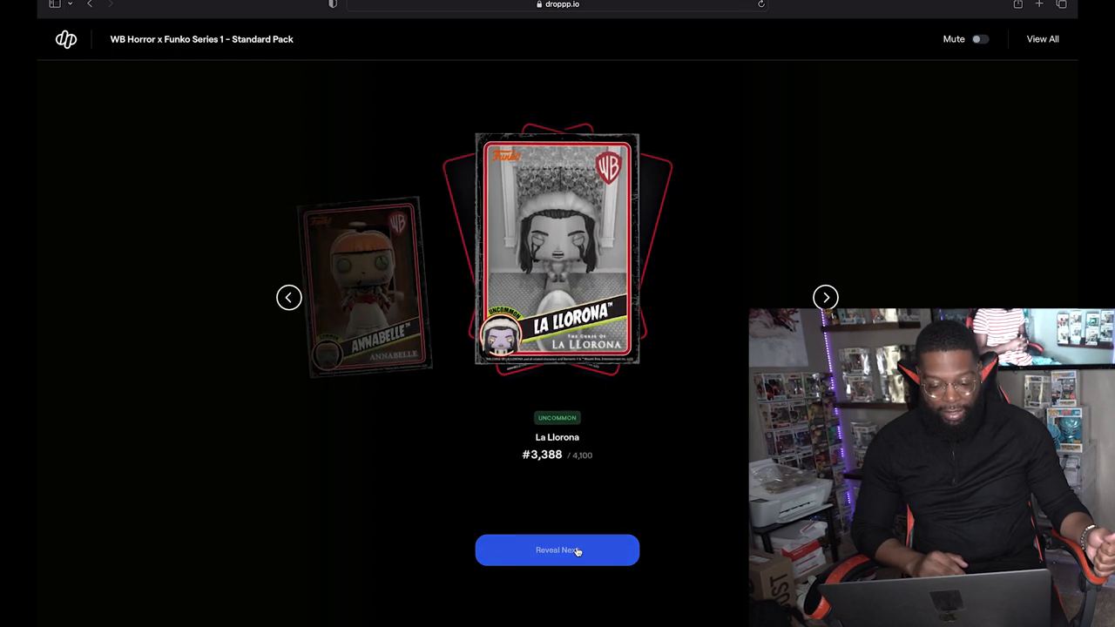
{"action": "left_click", "coordinate": [557, 549]}
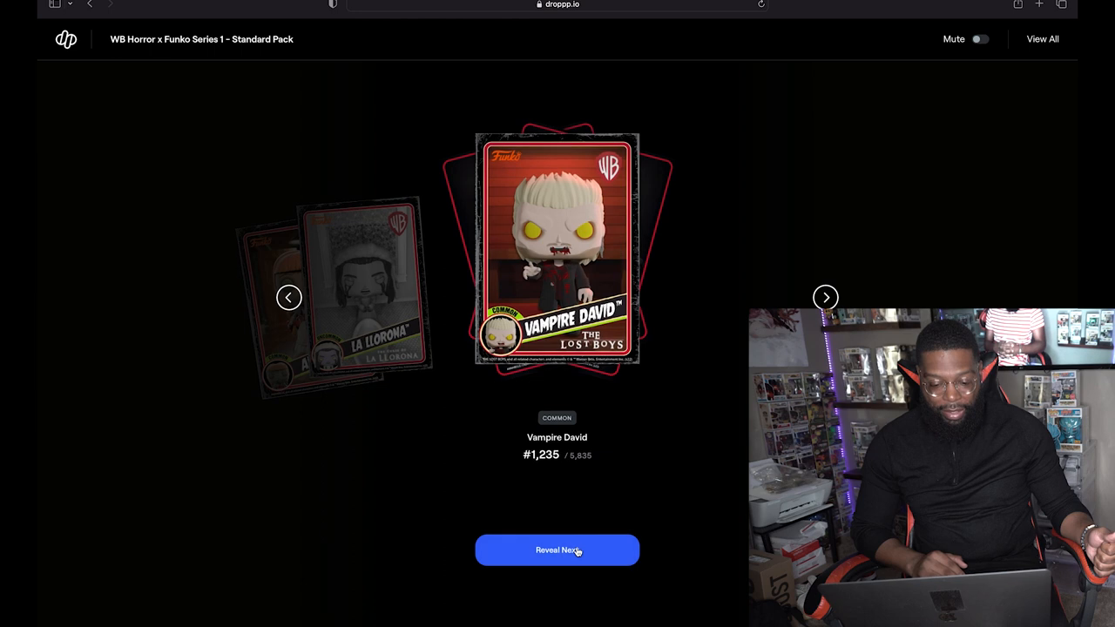
{"action": "left_click", "coordinate": [557, 551]}
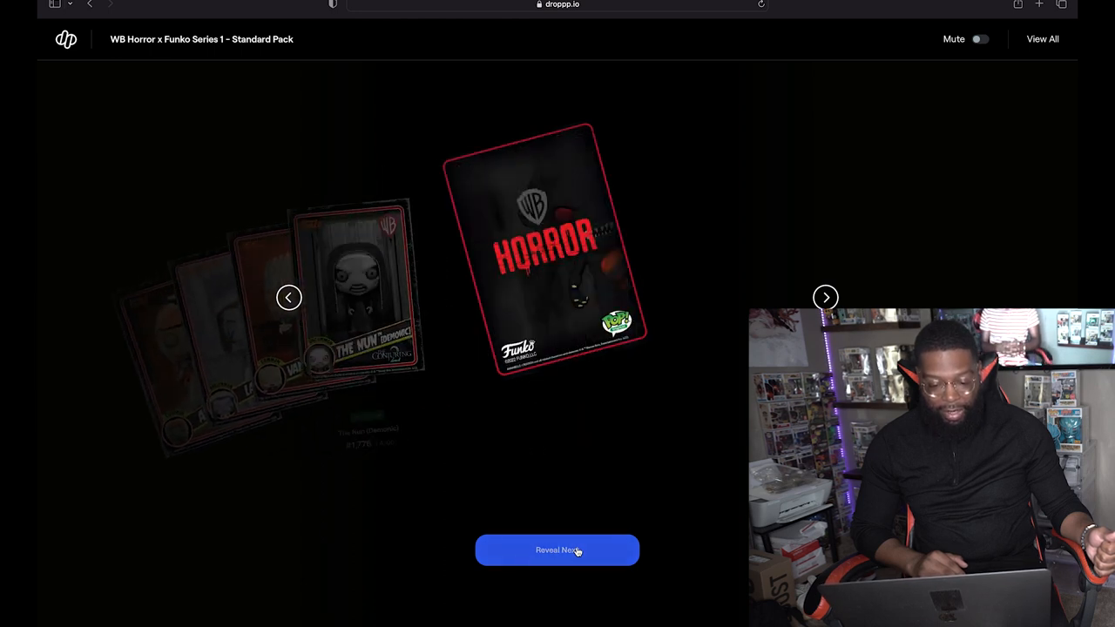
{"action": "left_click", "coordinate": [557, 550]}
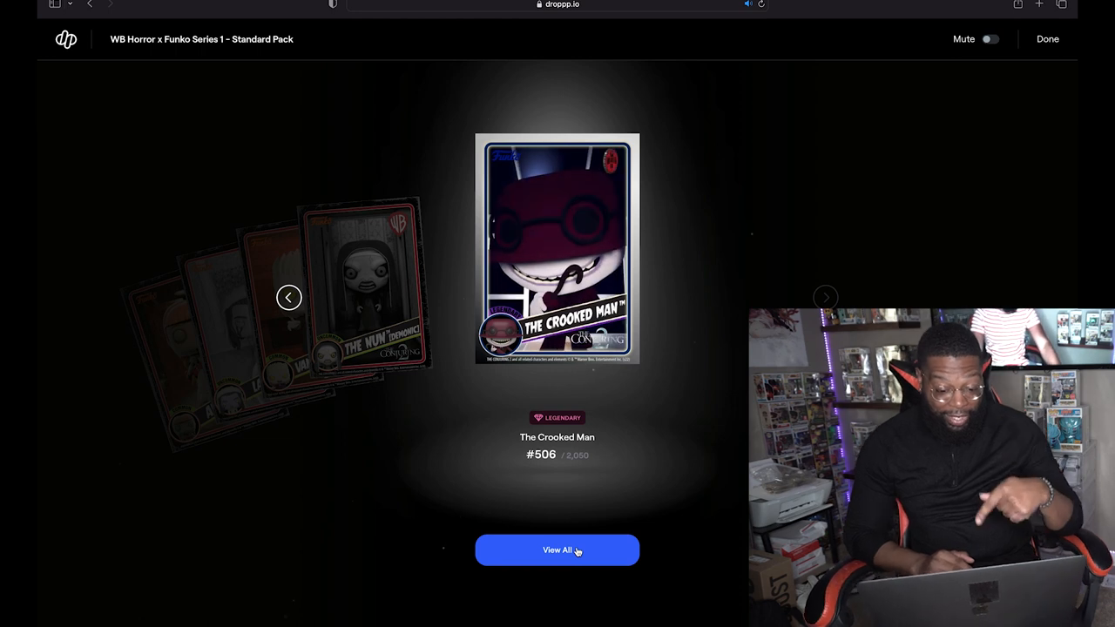
{"action": "left_click", "coordinate": [557, 551]}
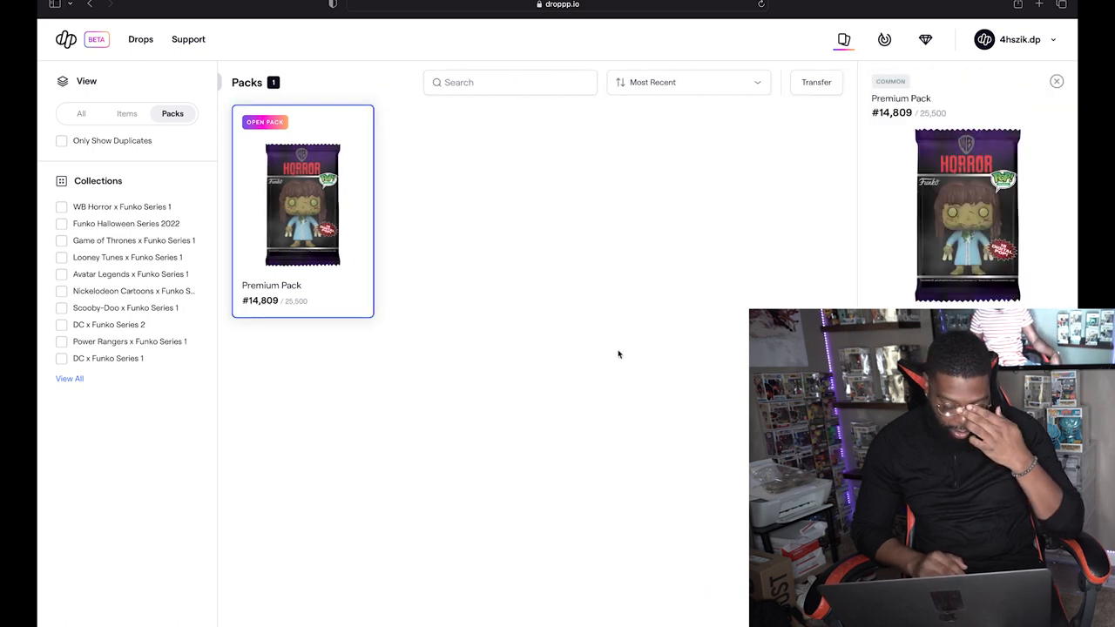
- Start and confirm opening the final Premium Pack, #14,809
{"action": "left_click", "coordinate": [302, 204]}
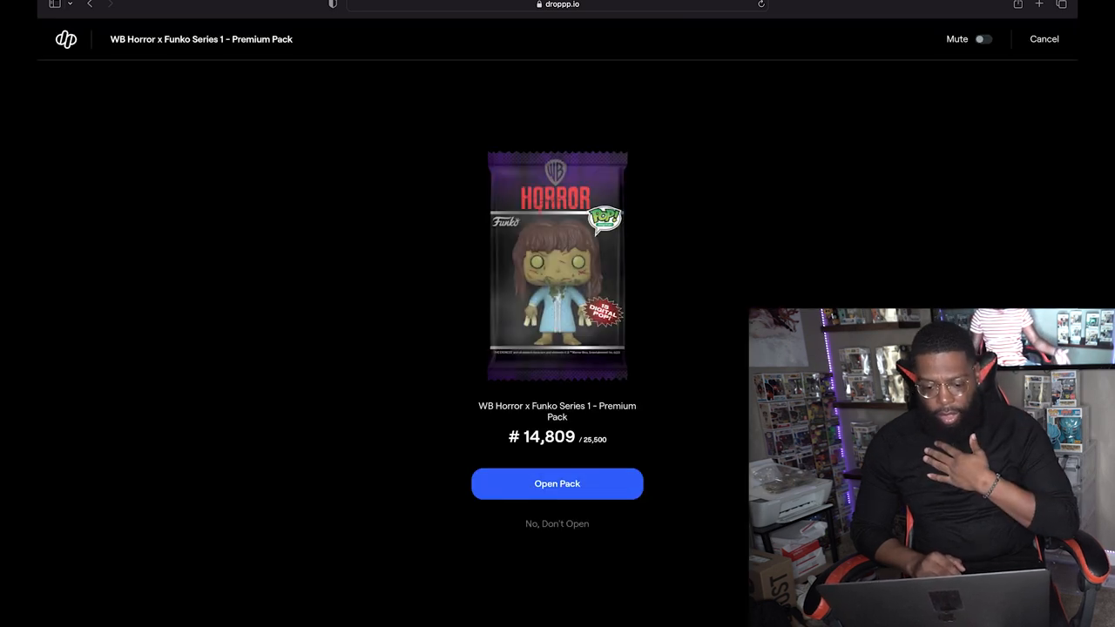
{"action": "left_click", "coordinate": [557, 484]}
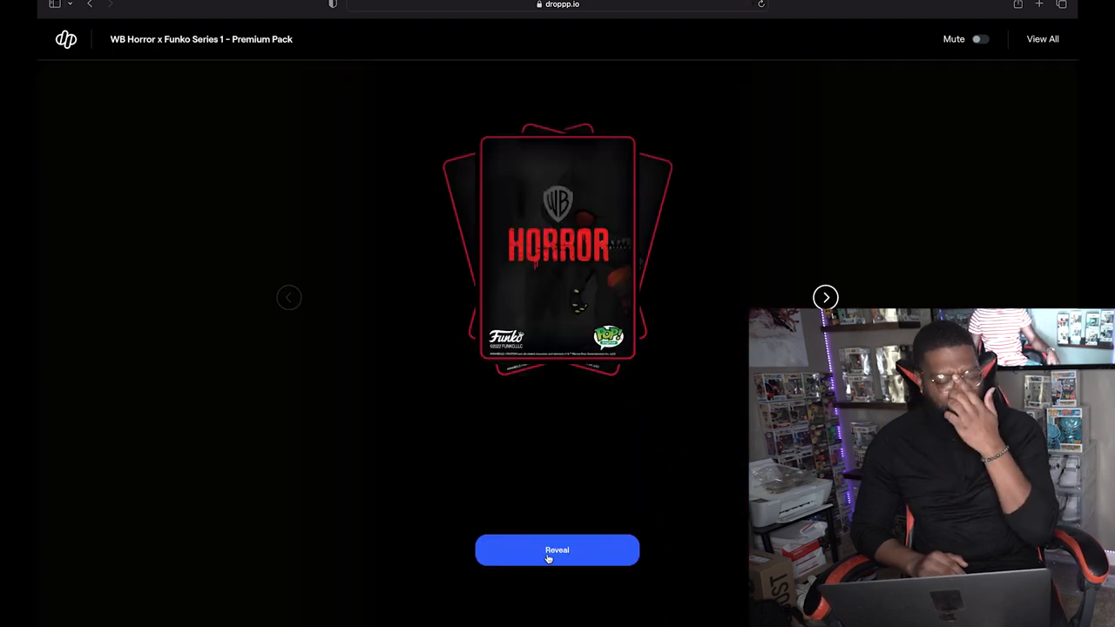
- Flip every card in Premium Pack #14,809, including Georgie and Annabelle, and view the full set
{"action": "left_click", "coordinate": [557, 550]}
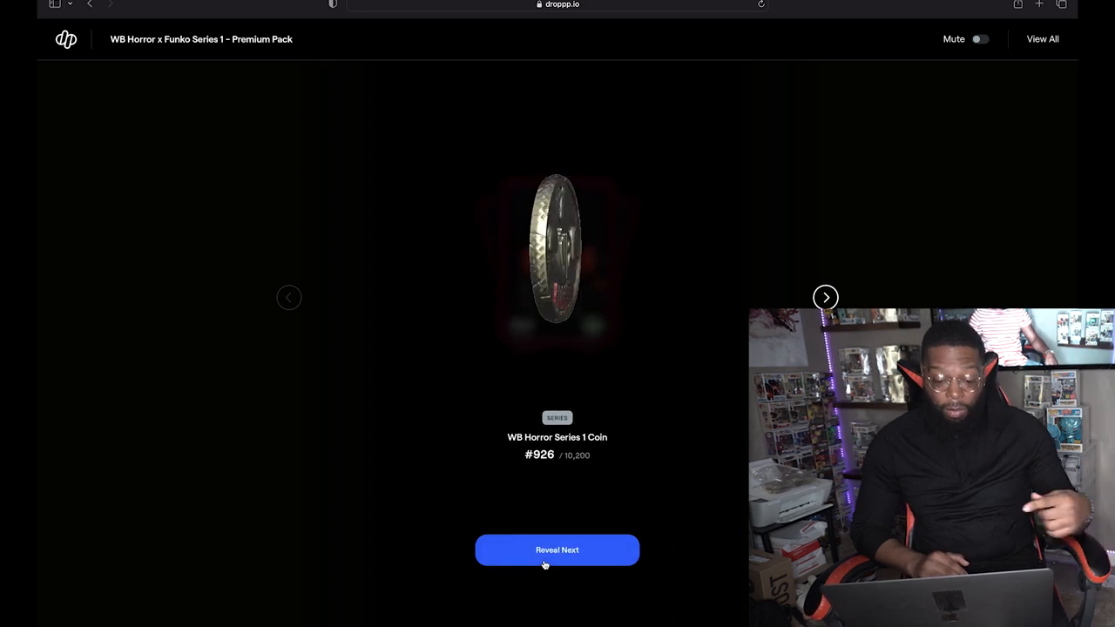
{"action": "left_click", "coordinate": [556, 551]}
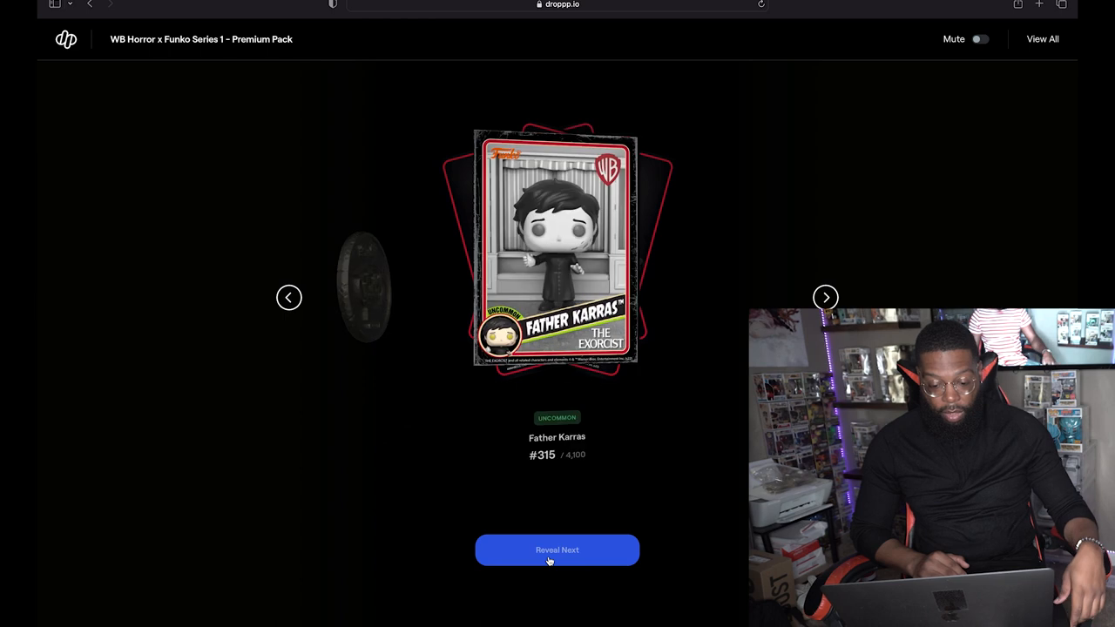
{"action": "left_click", "coordinate": [557, 550]}
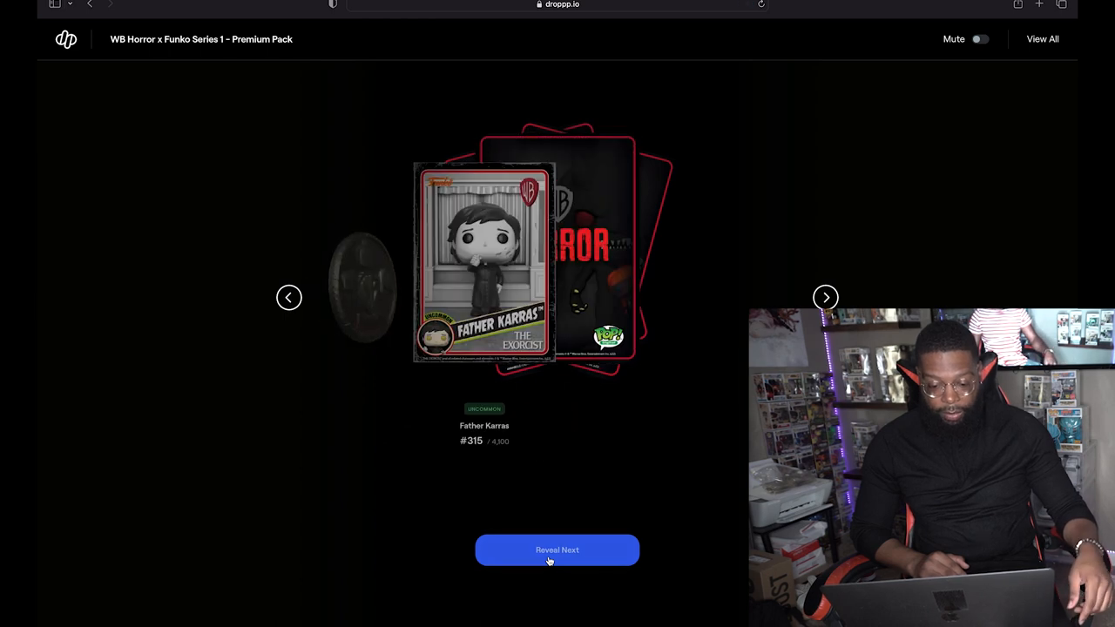
{"action": "left_click", "coordinate": [556, 550]}
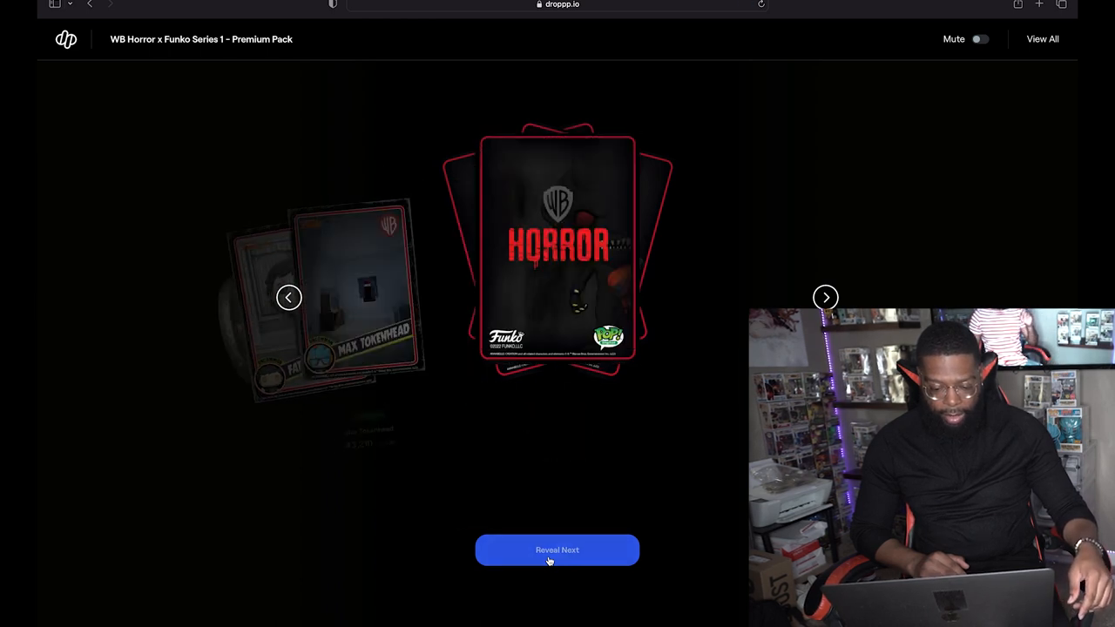
{"action": "left_click", "coordinate": [557, 549]}
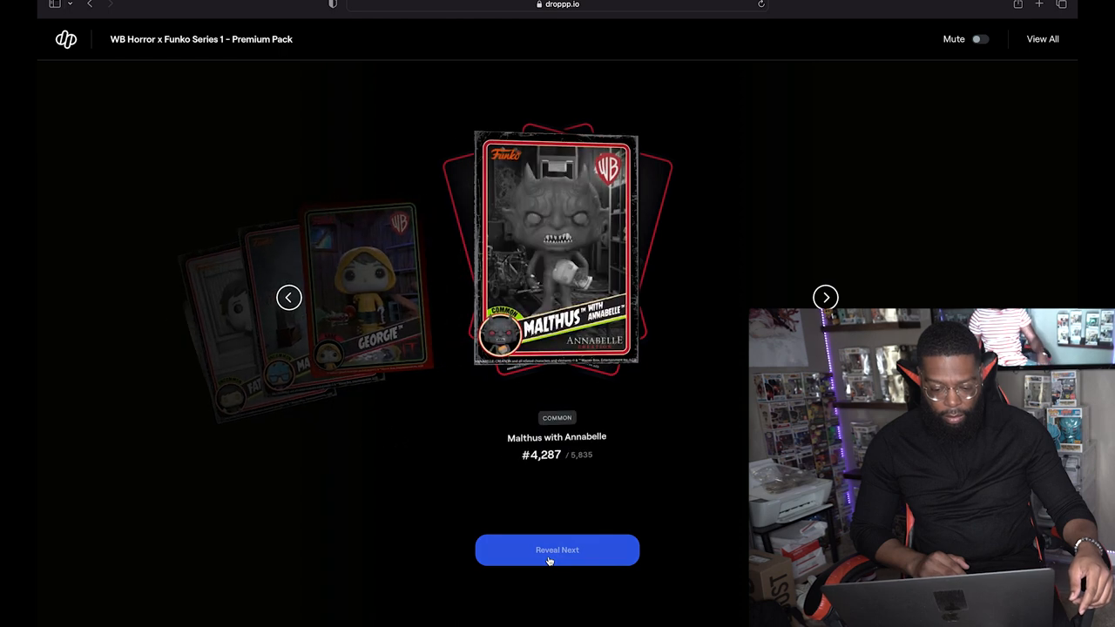
{"action": "left_click", "coordinate": [557, 551]}
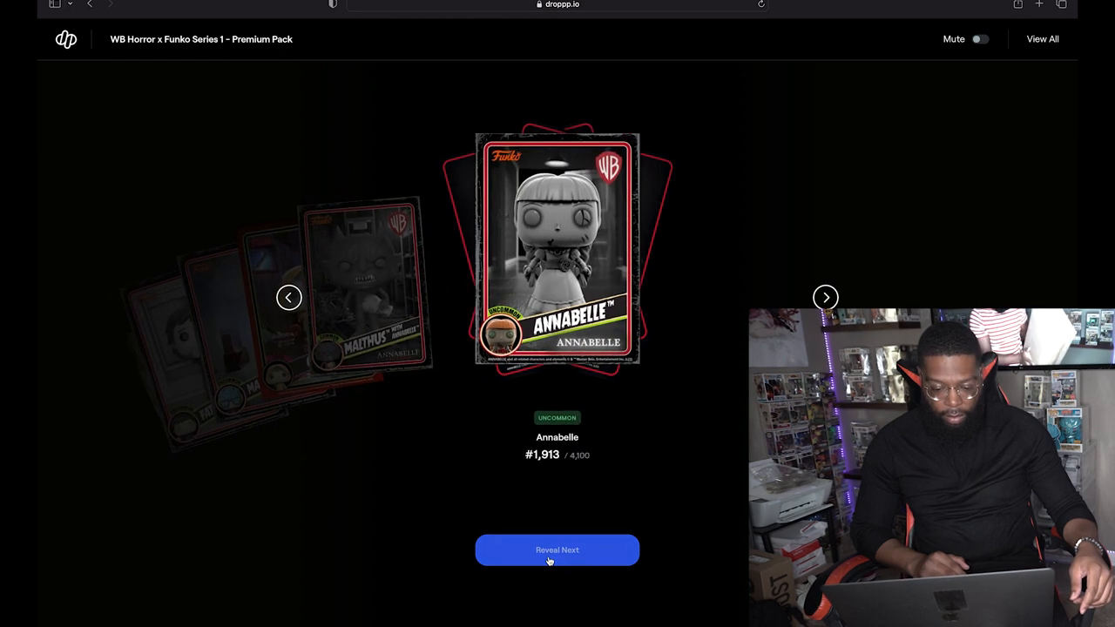
{"action": "left_click", "coordinate": [557, 549]}
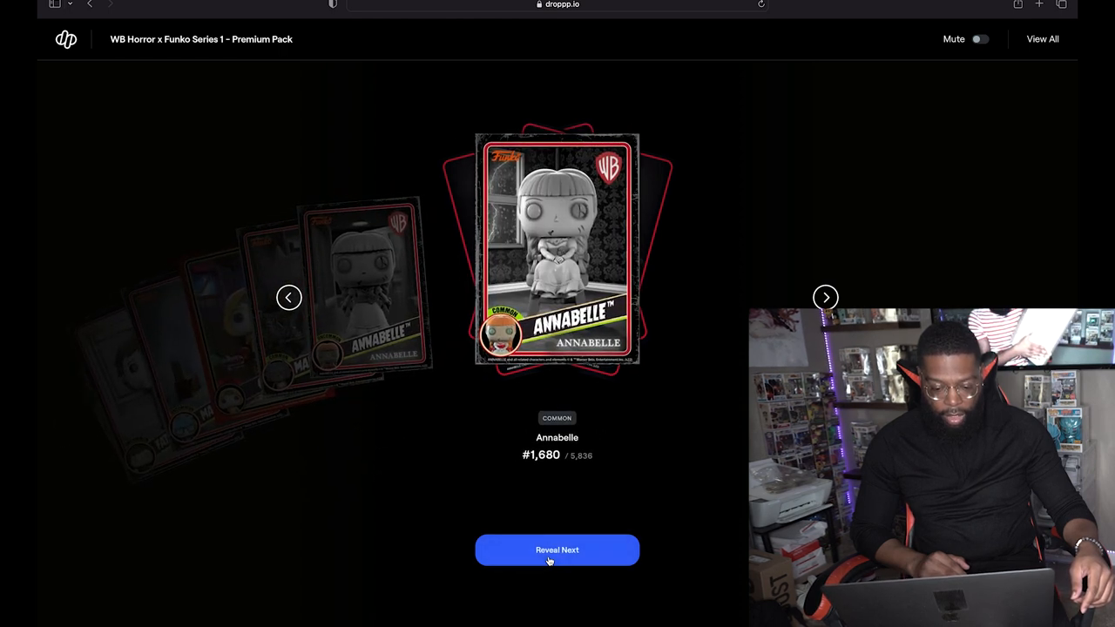
{"action": "left_click", "coordinate": [557, 550]}
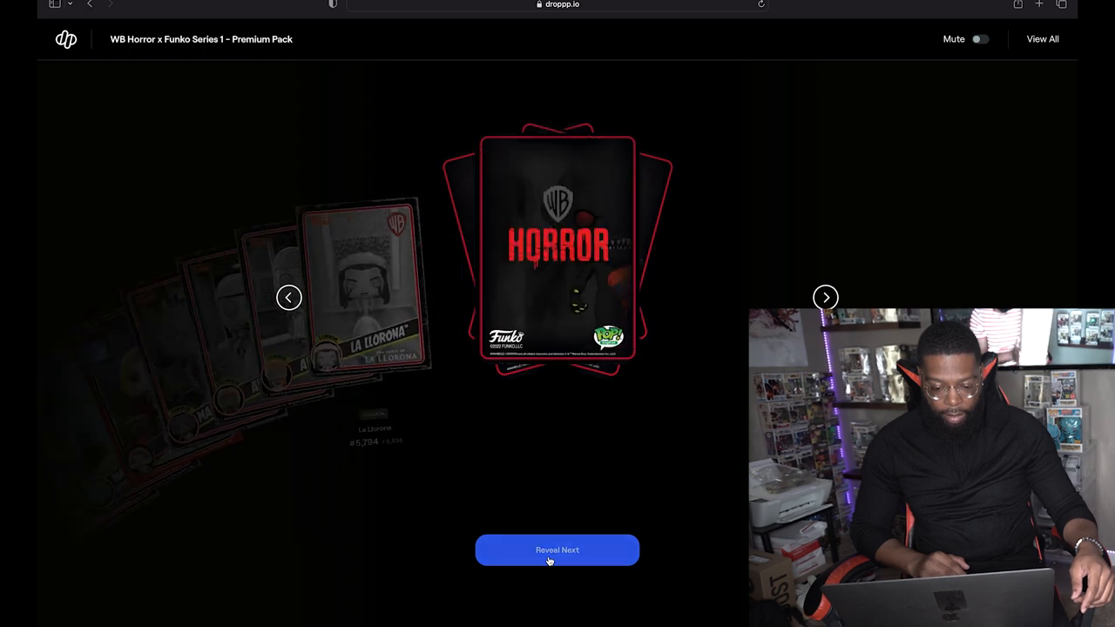
{"action": "left_click", "coordinate": [556, 550]}
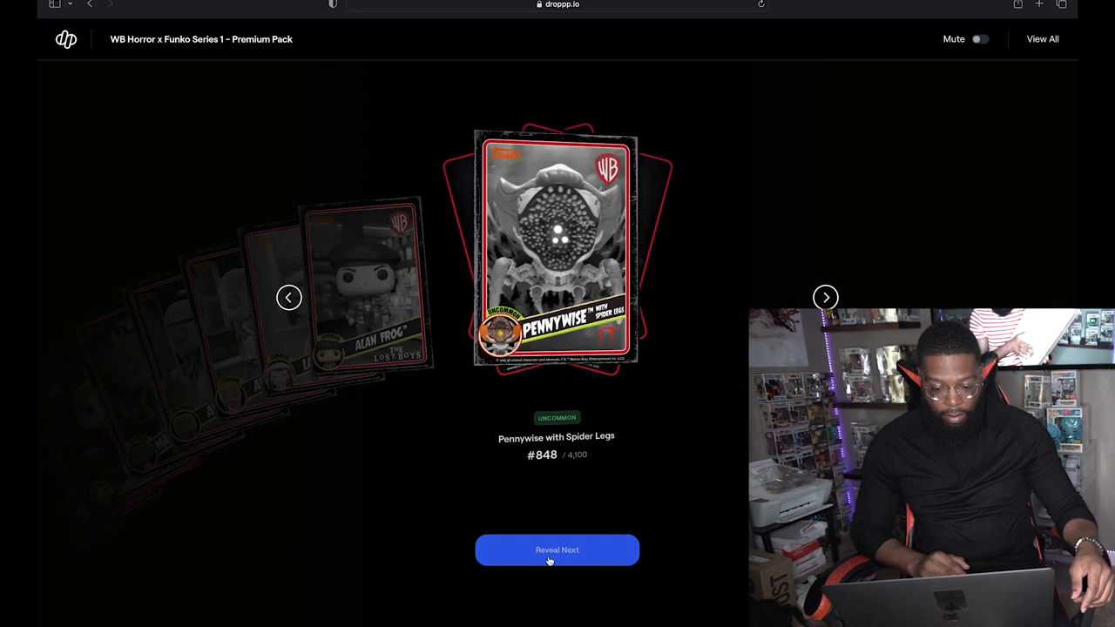
{"action": "left_click", "coordinate": [557, 550]}
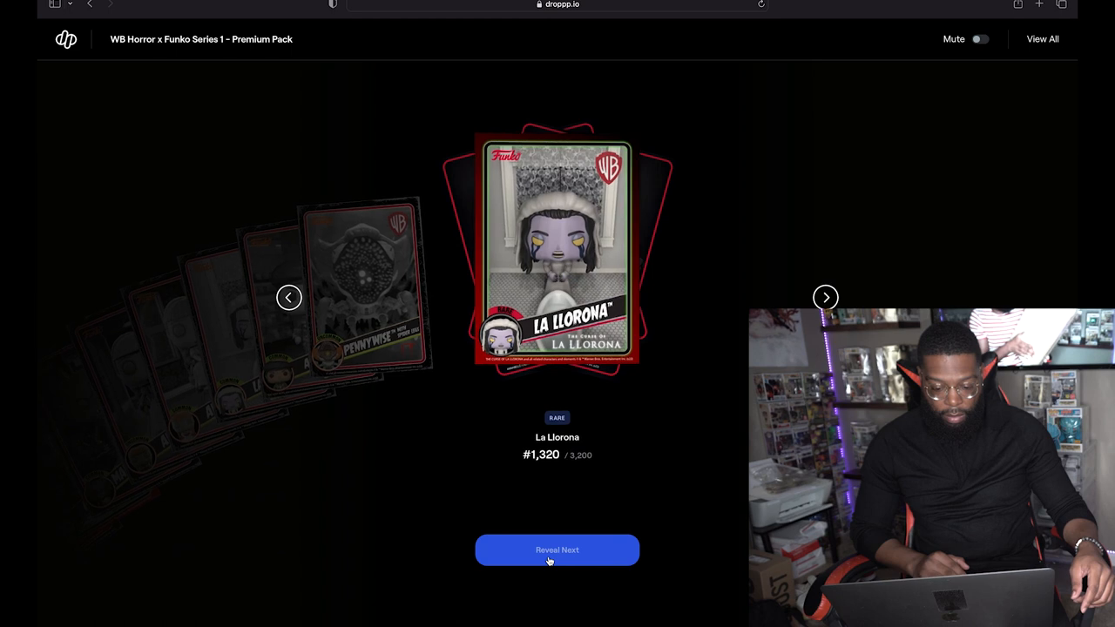
{"action": "left_click", "coordinate": [557, 550]}
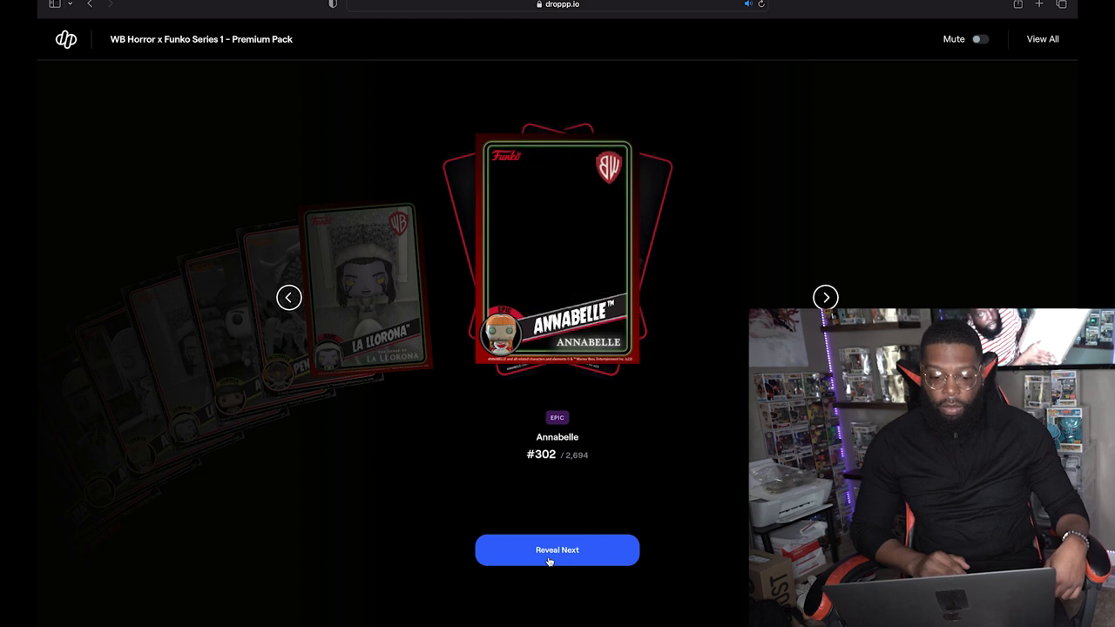
{"action": "left_click", "coordinate": [557, 550]}
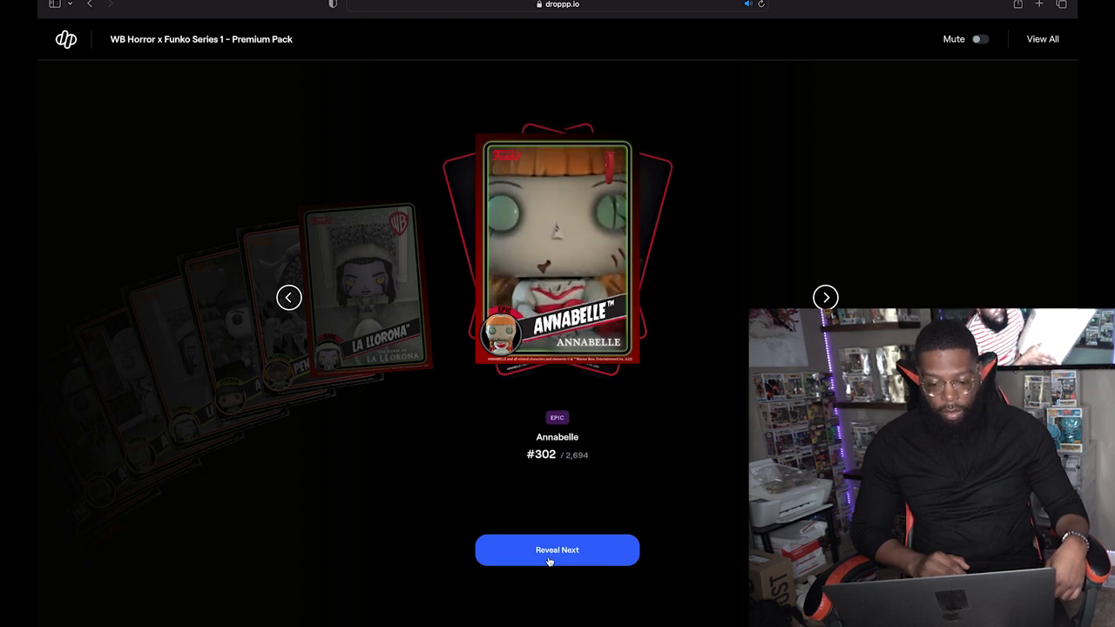
{"action": "left_click", "coordinate": [557, 550]}
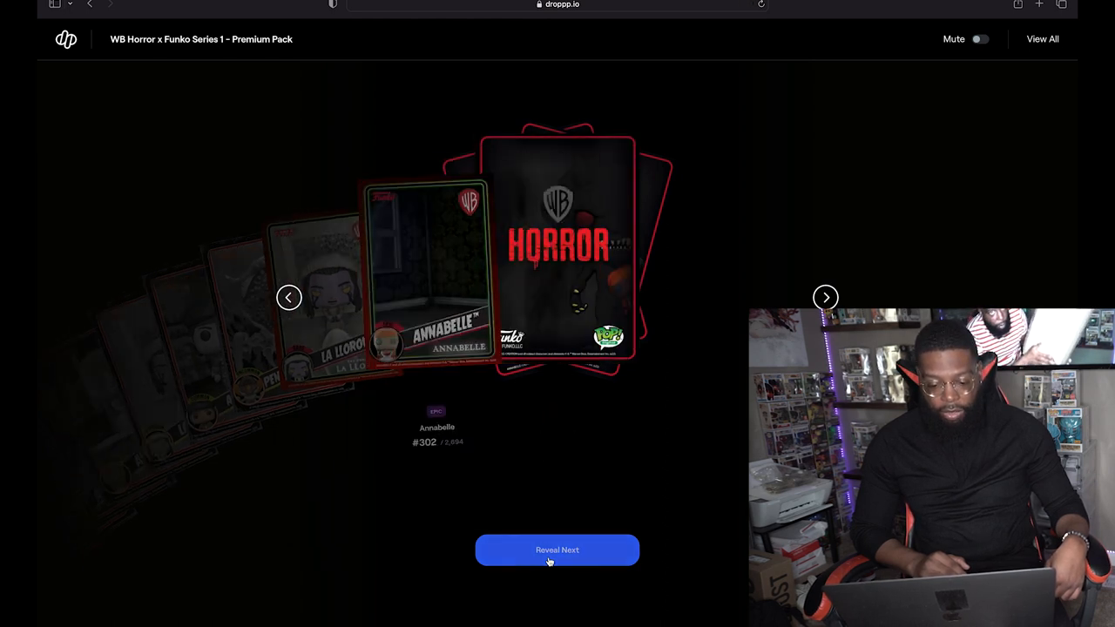
{"action": "left_click", "coordinate": [557, 549]}
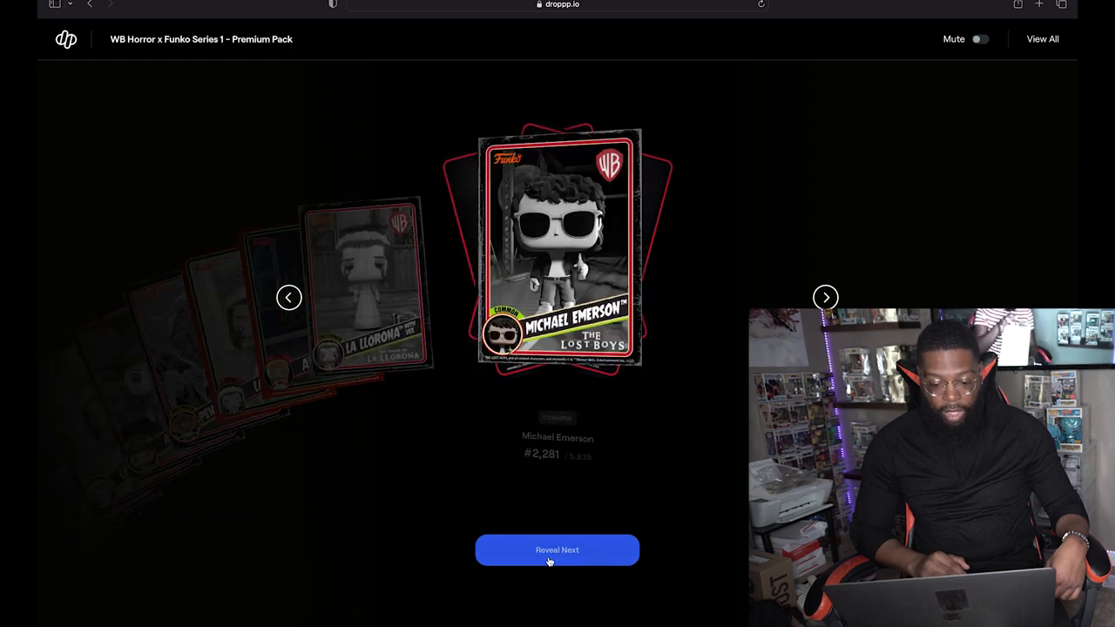
{"action": "left_click", "coordinate": [556, 550]}
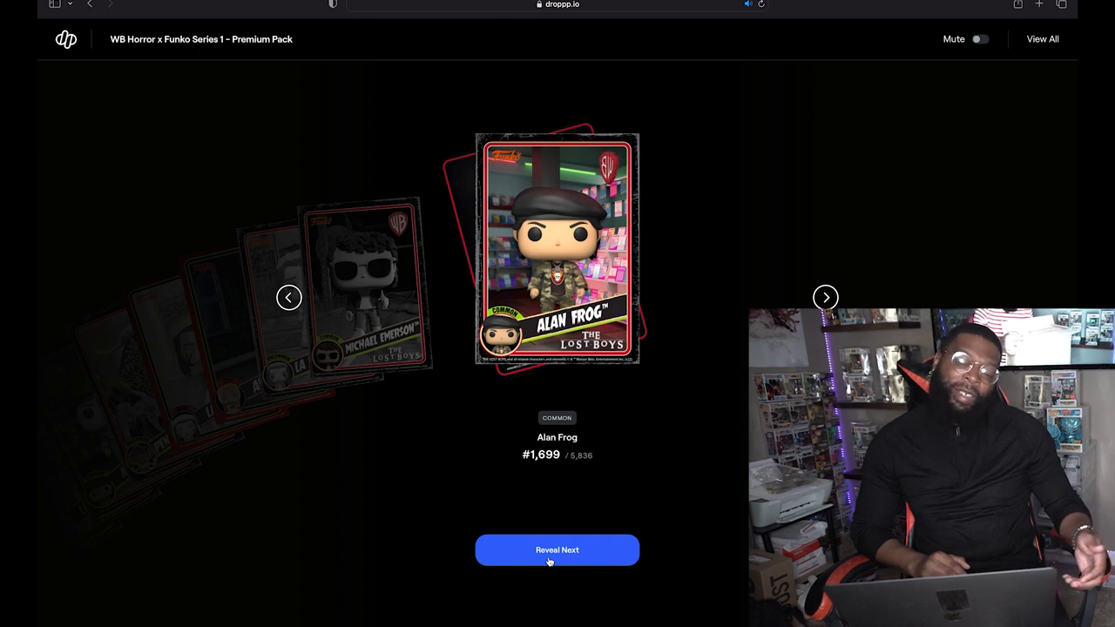
{"action": "left_click", "coordinate": [556, 550]}
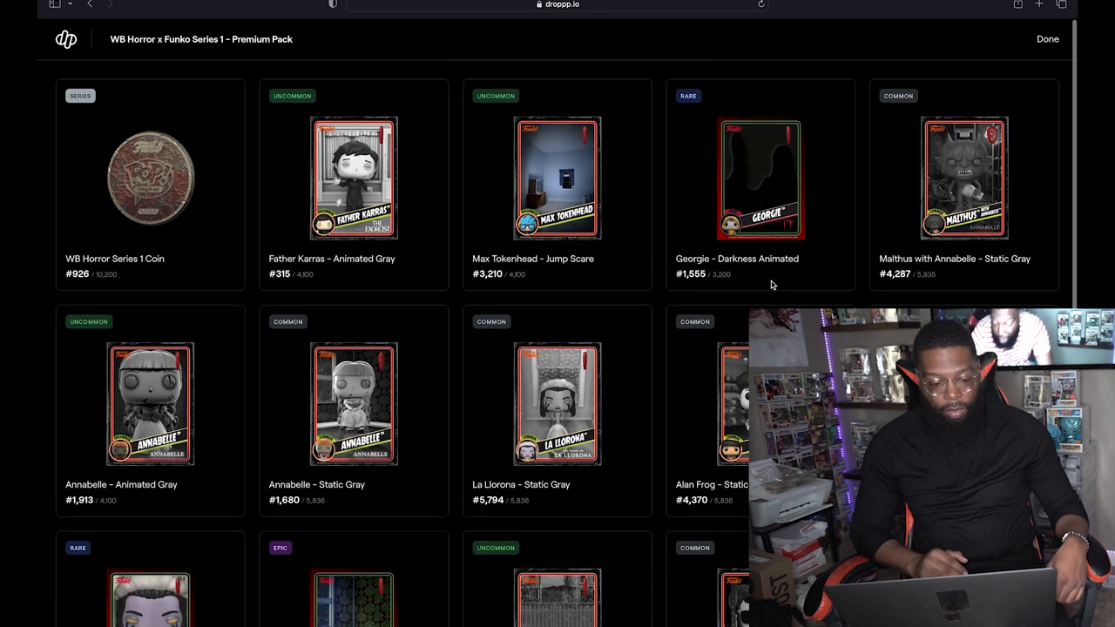
- Confirm no unopened packs remain in inventory and open the WB Horror x Funko Series 1 redemption tracker
{"action": "scroll", "scroll_direction": "down", "scroll_amount": 3}
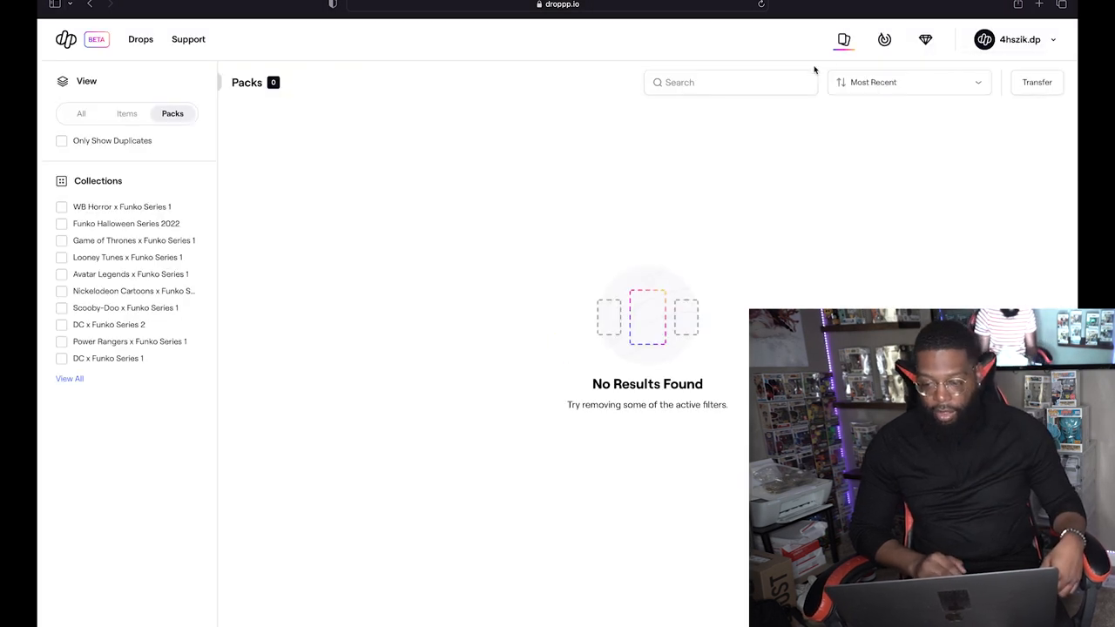
{"action": "left_click", "coordinate": [80, 113]}
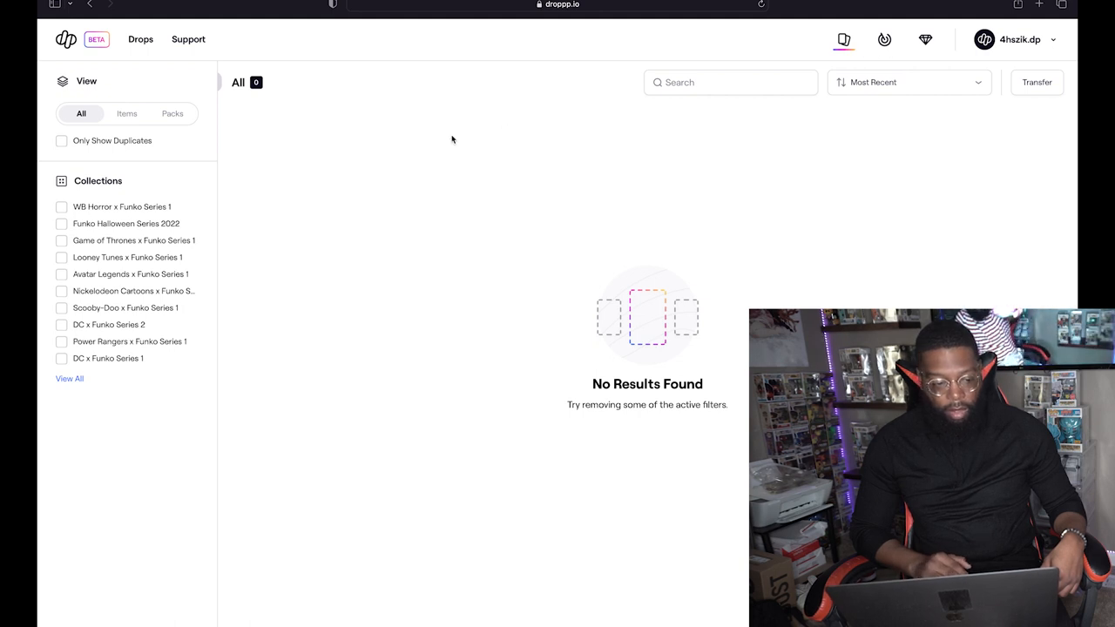
{"action": "mouse_move", "coordinate": [476, 73]}
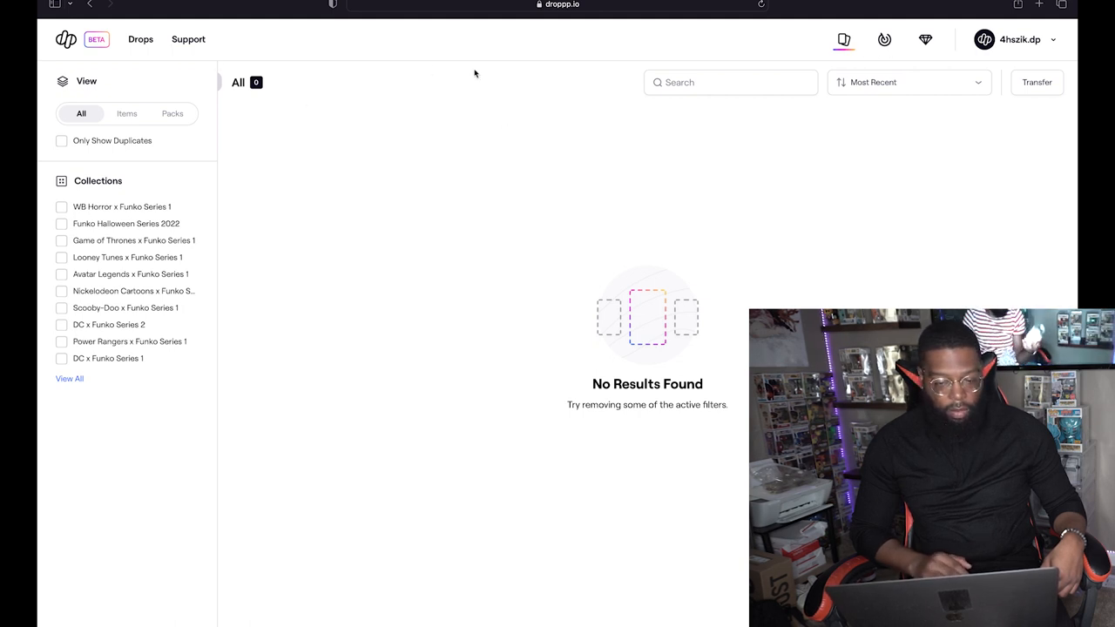
{"action": "left_click", "coordinate": [884, 40]}
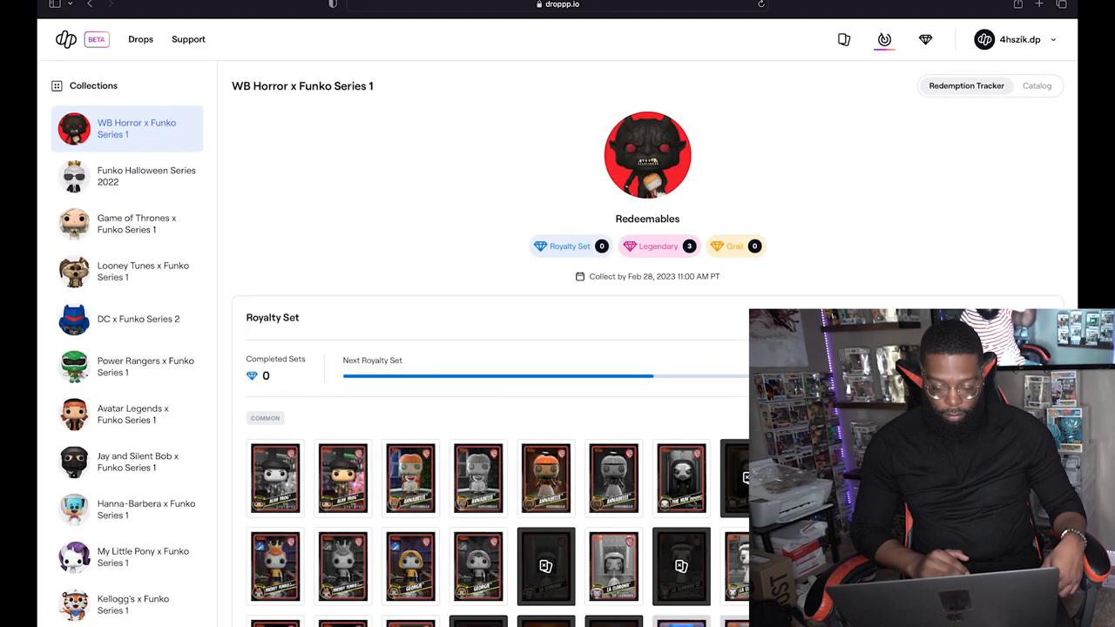
{"action": "scroll", "scroll_direction": "down", "scroll_amount": 3}
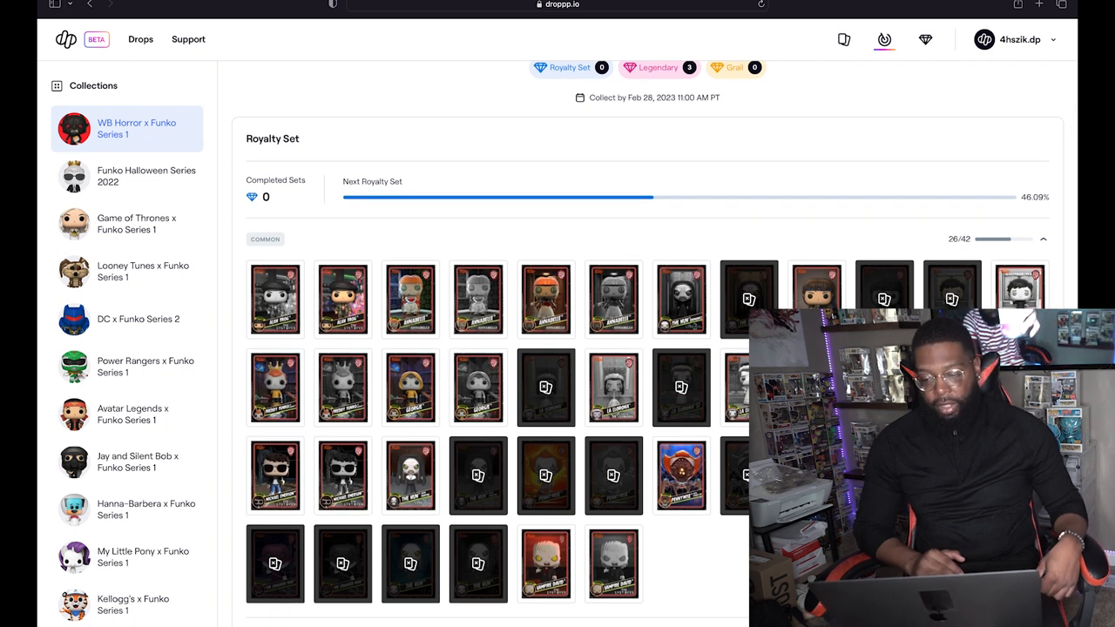
{"action": "scroll", "scroll_direction": "down", "scroll_amount": 3}
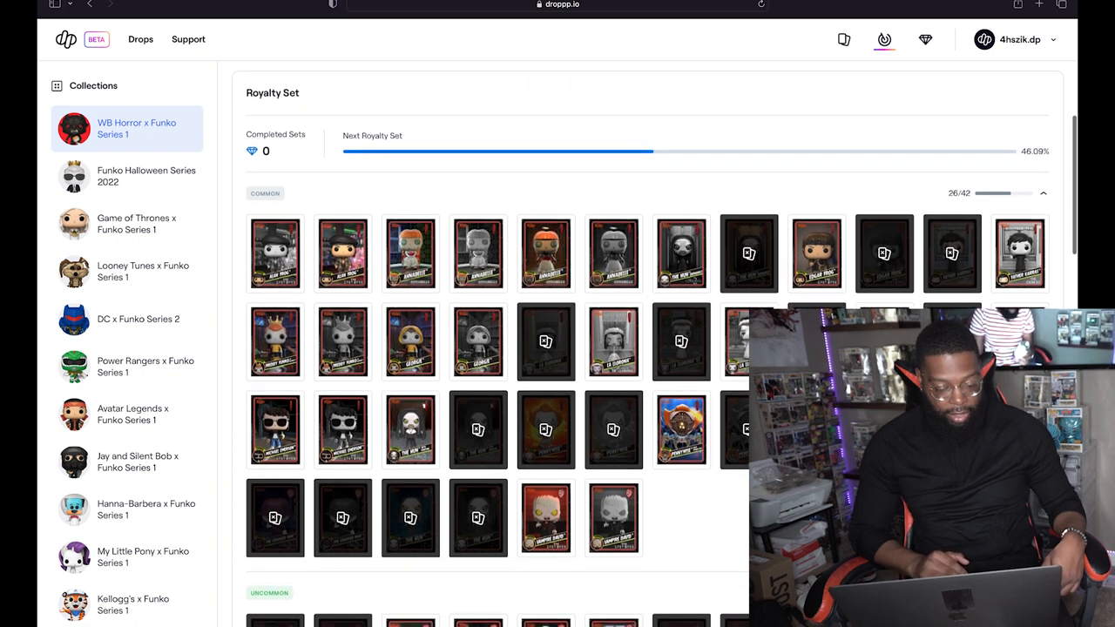
{"action": "scroll", "scroll_direction": "down", "scroll_amount": 3}
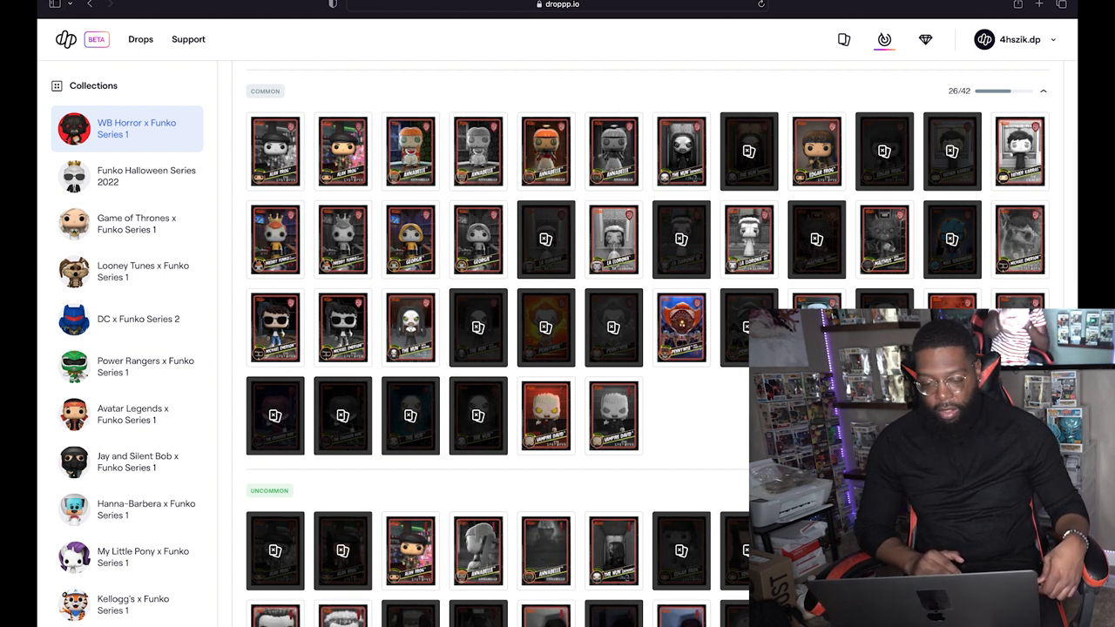
{"action": "scroll", "scroll_direction": "down", "scroll_amount": 3}
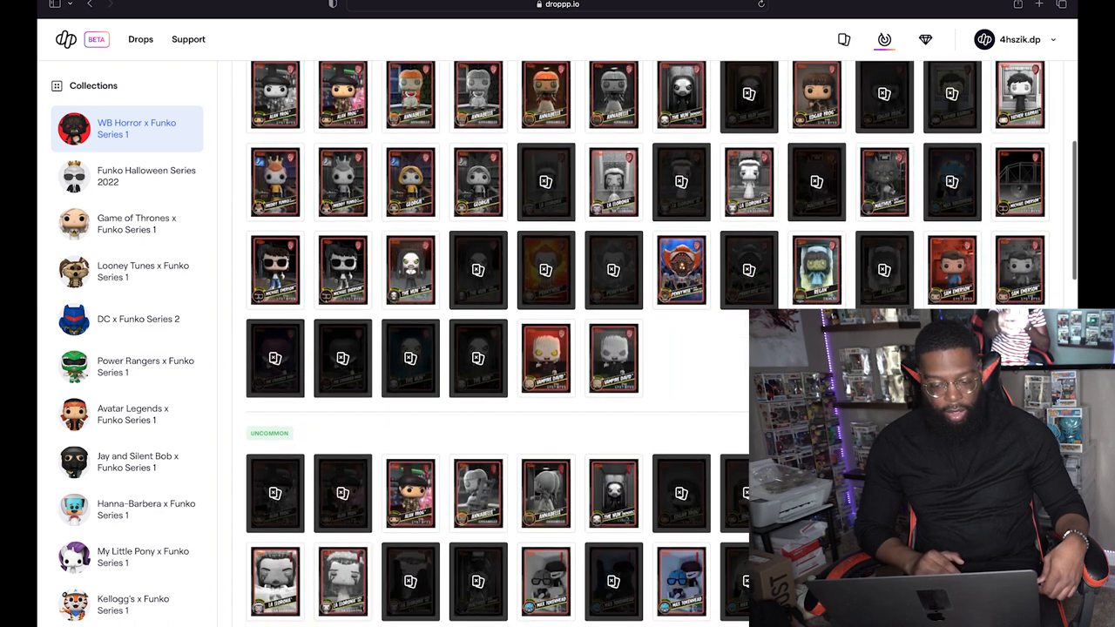
{"action": "scroll", "scroll_direction": "down", "scroll_amount": 3}
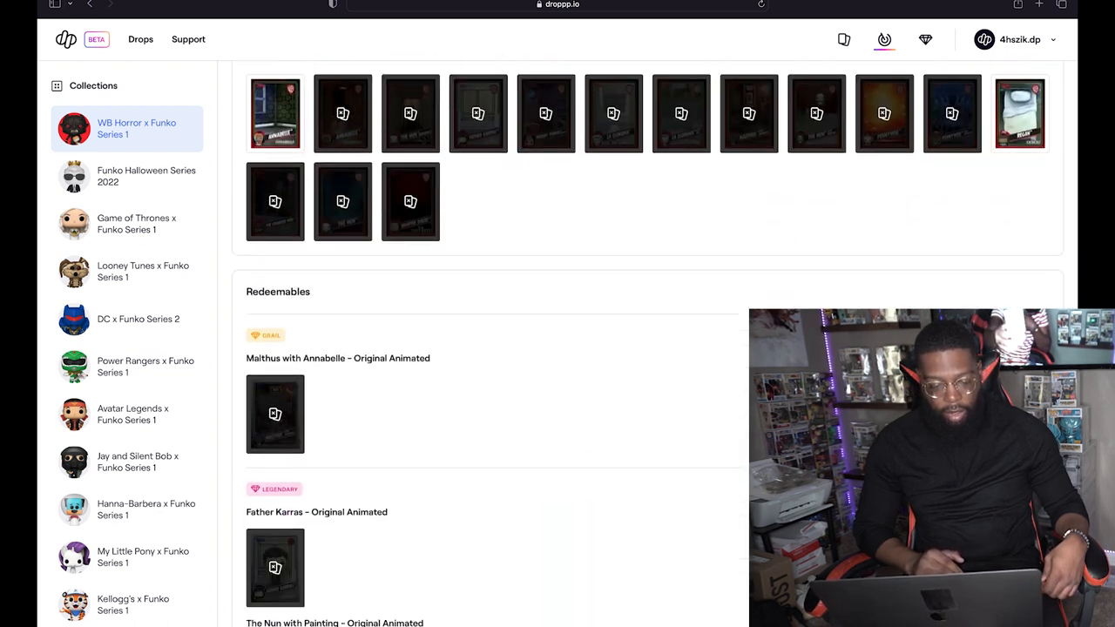
{"action": "scroll", "scroll_direction": "down", "scroll_amount": 3}
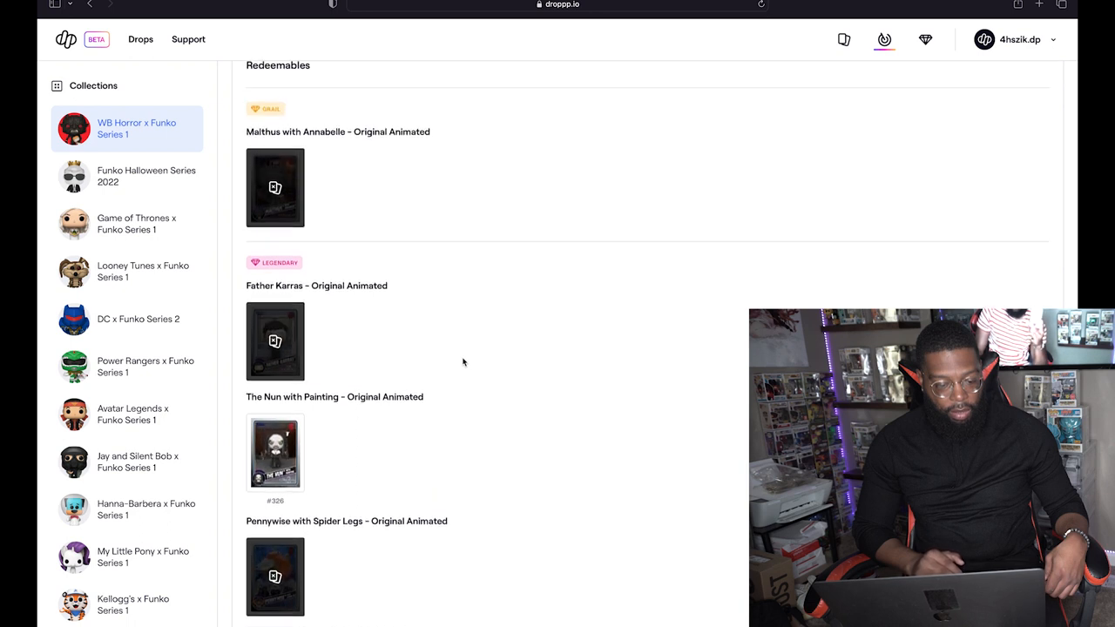
{"action": "scroll", "scroll_direction": "down", "scroll_amount": 3}
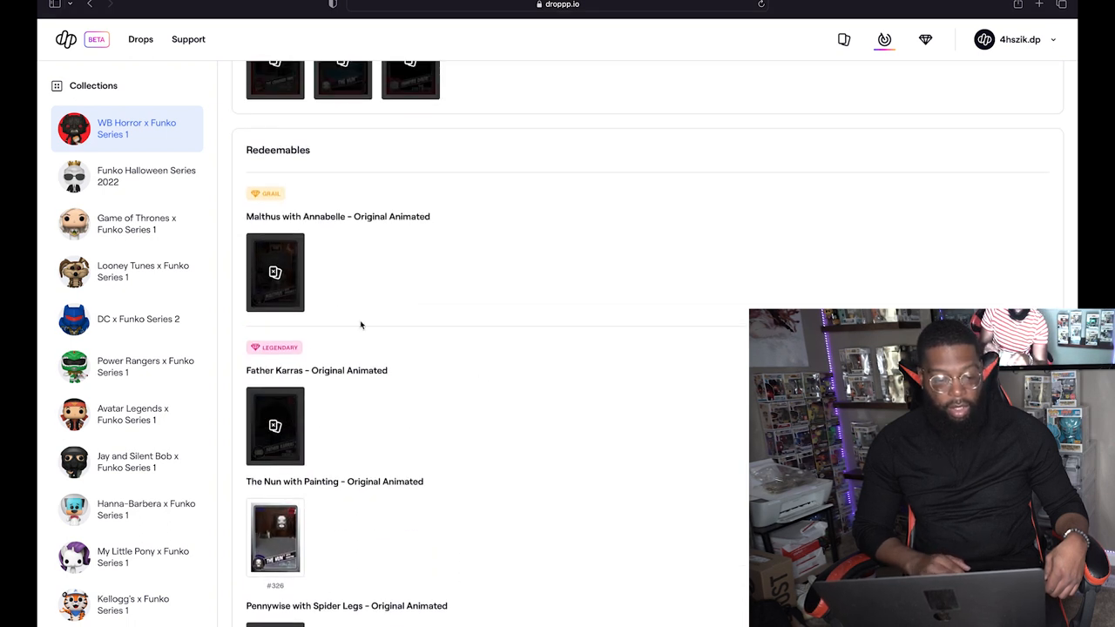
{"action": "scroll", "scroll_direction": "down", "scroll_amount": 3}
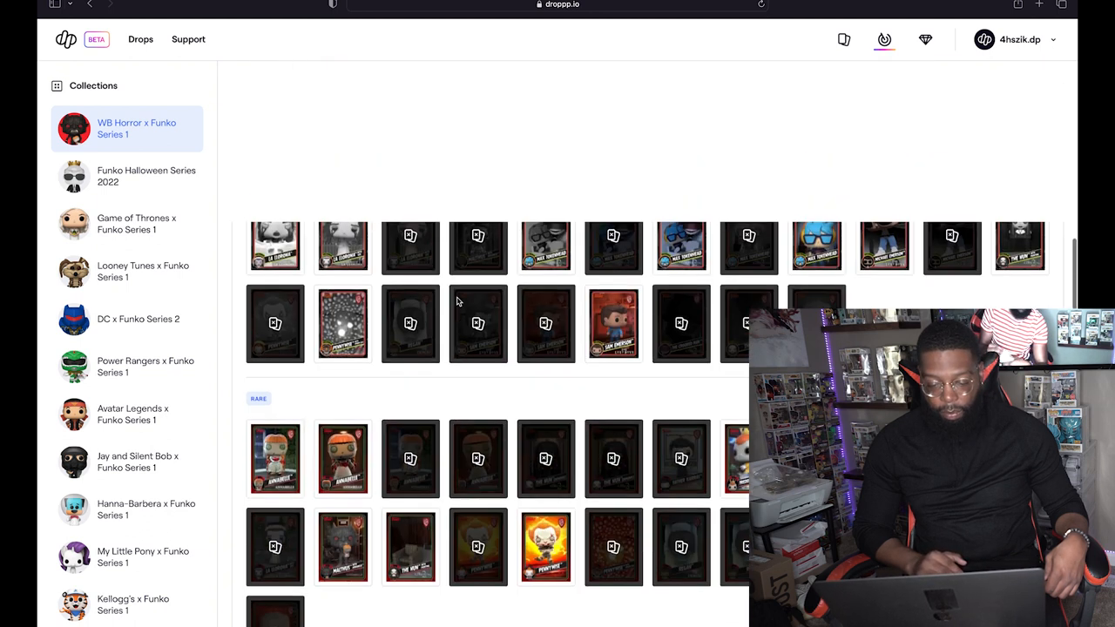